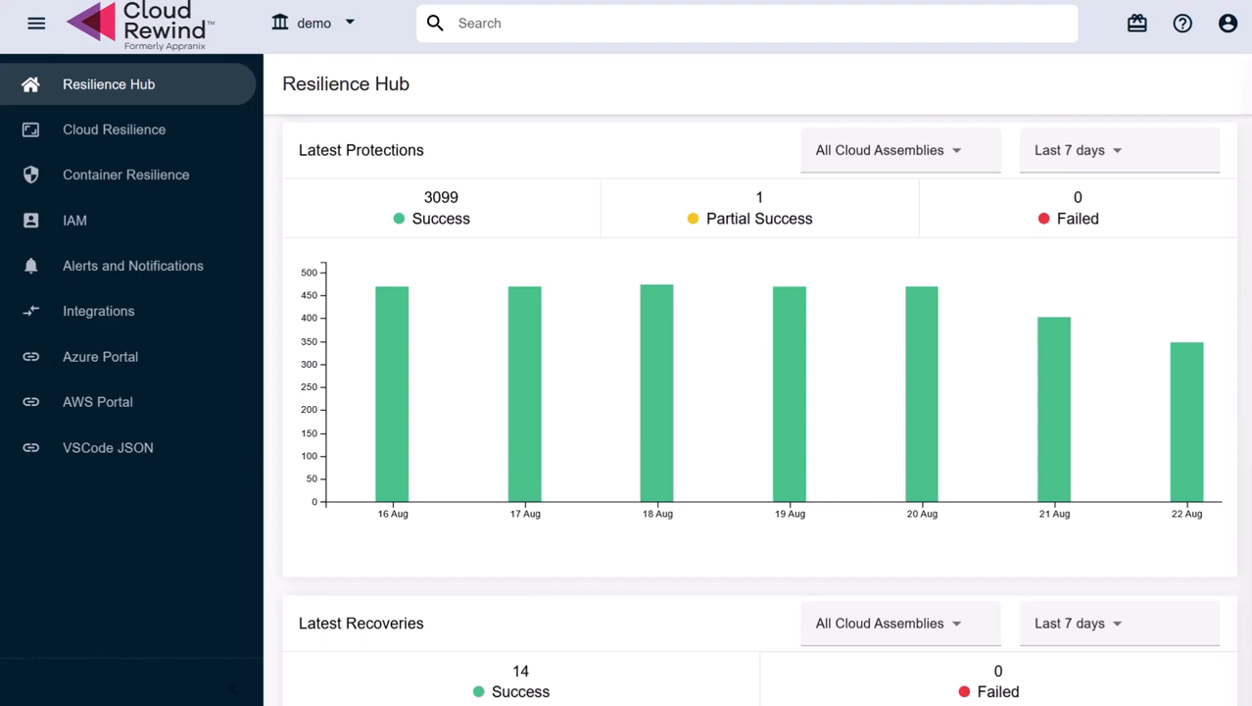
mouse_move(597, 156)
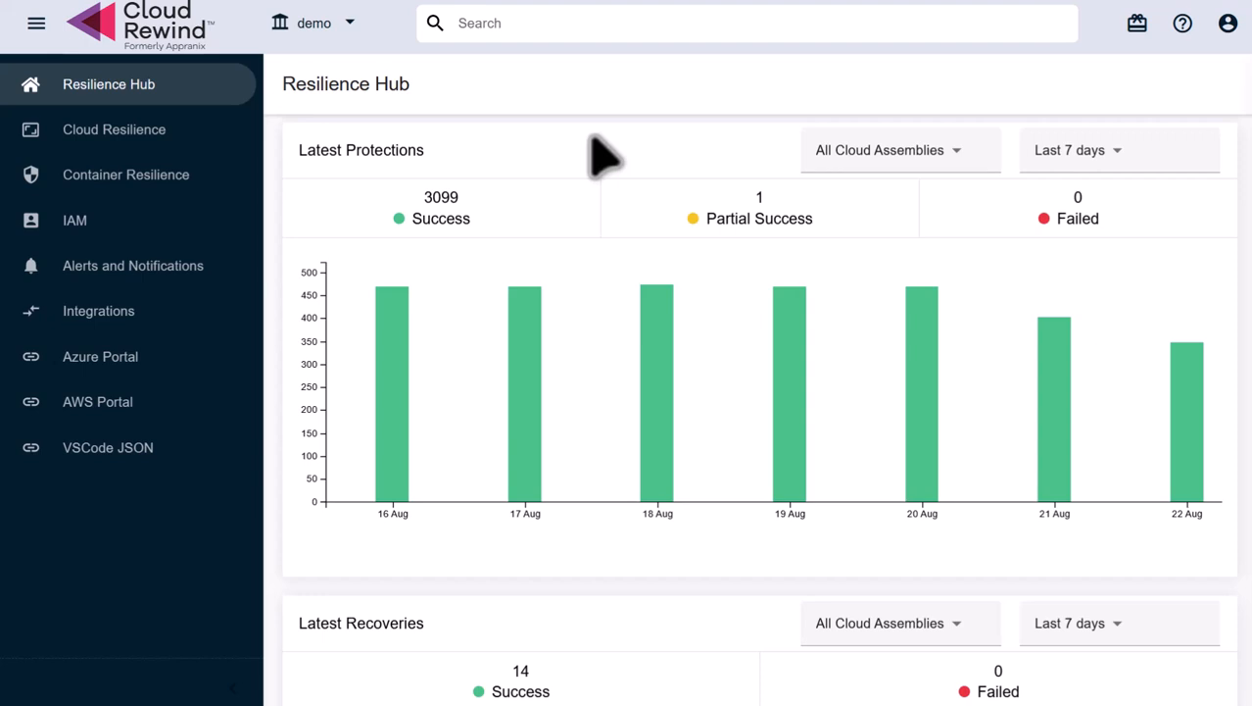
mouse_move(574, 215)
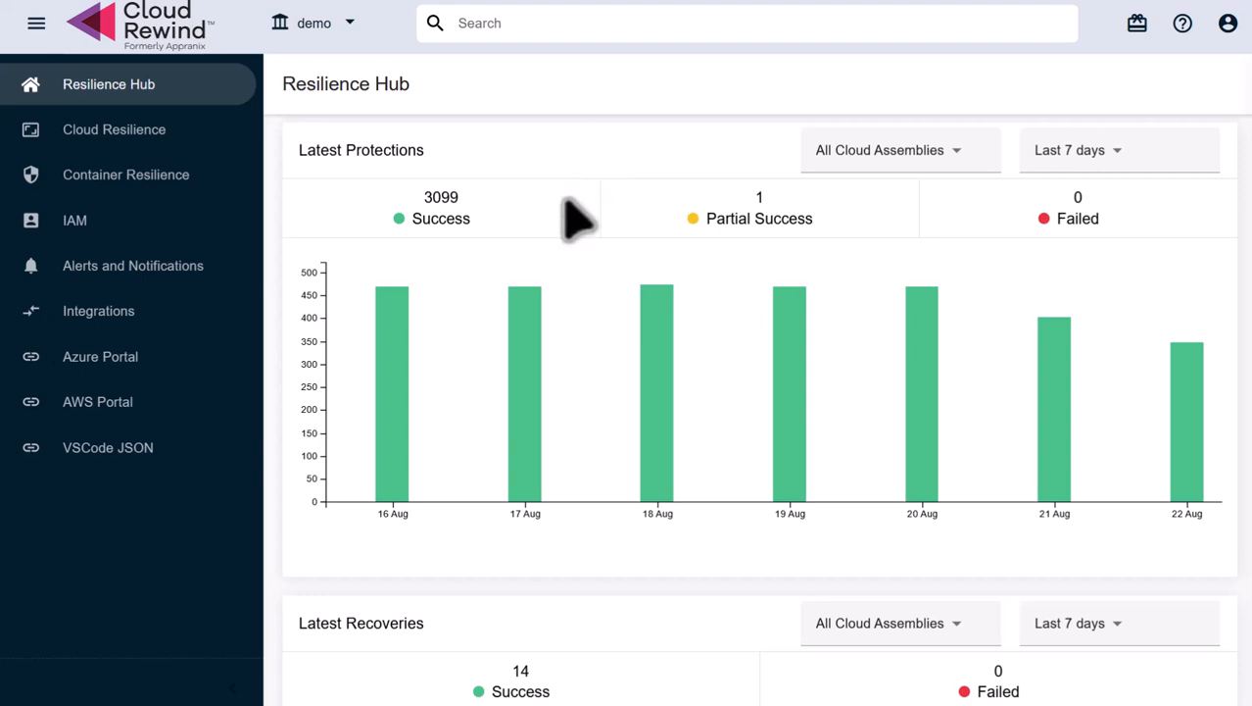
mouse_move(209, 167)
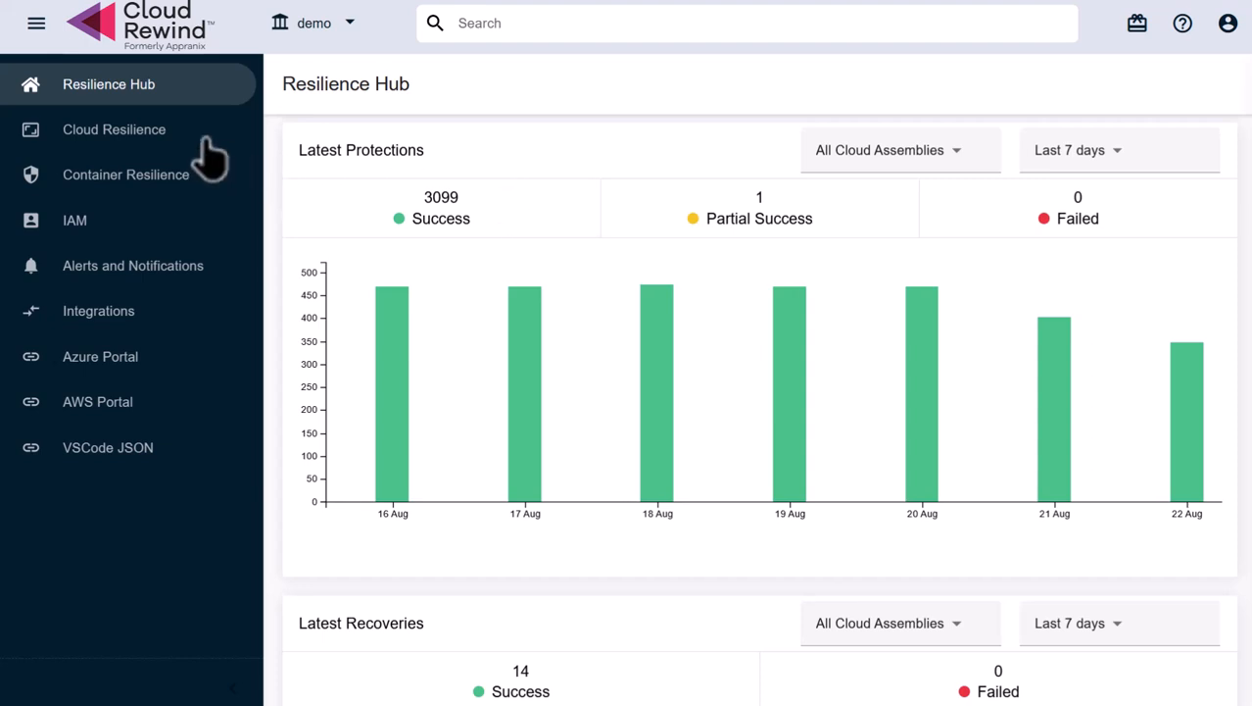
Step: Go to Cloud Resilience to list the seven cloud assemblies
click(114, 130)
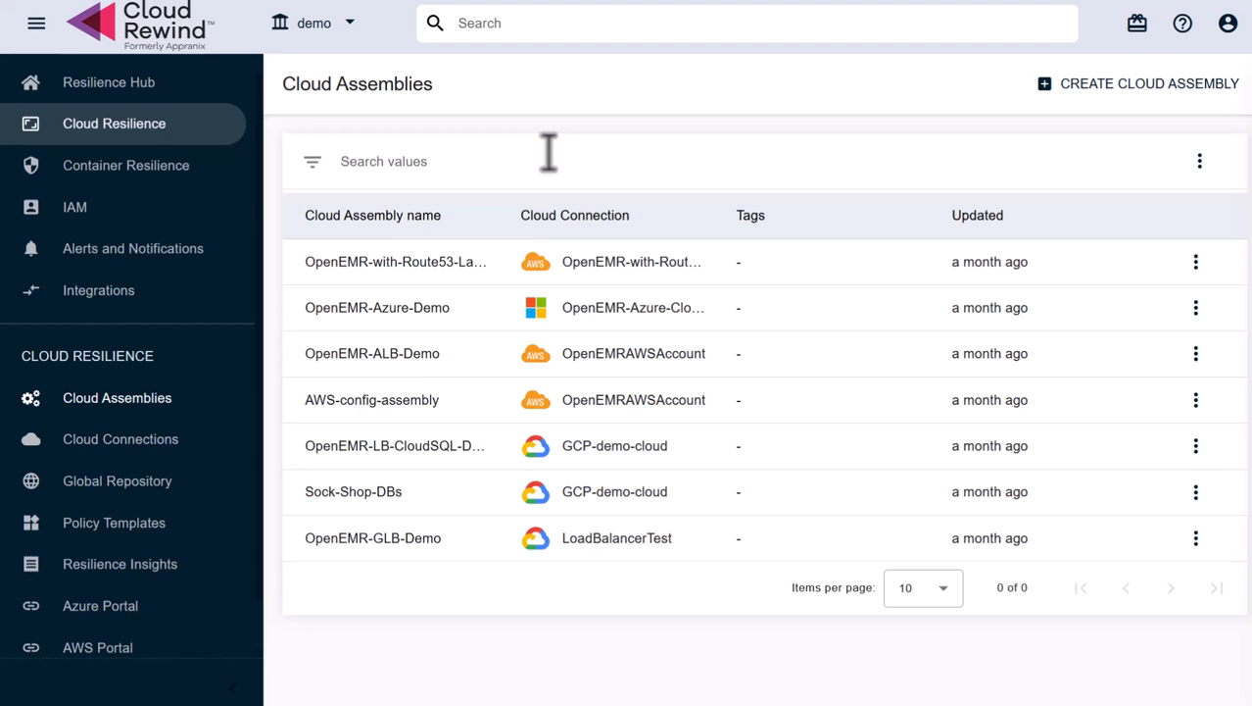
mouse_move(539, 176)
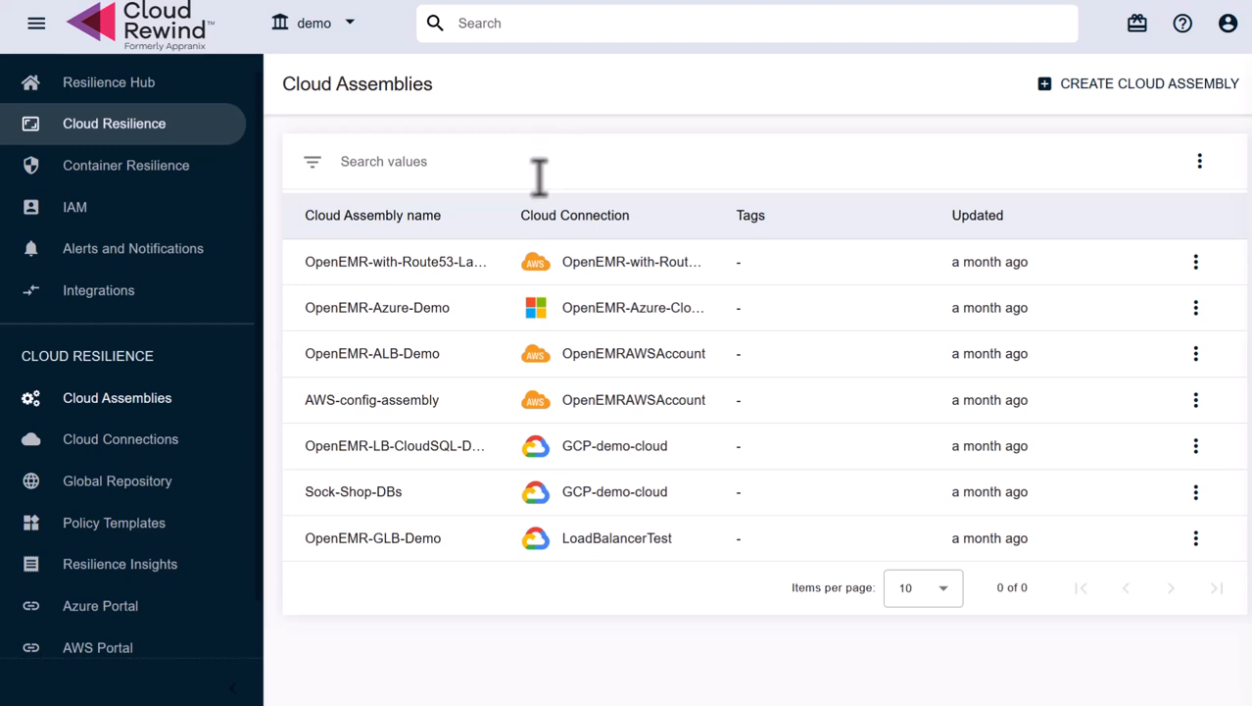
mouse_move(412, 324)
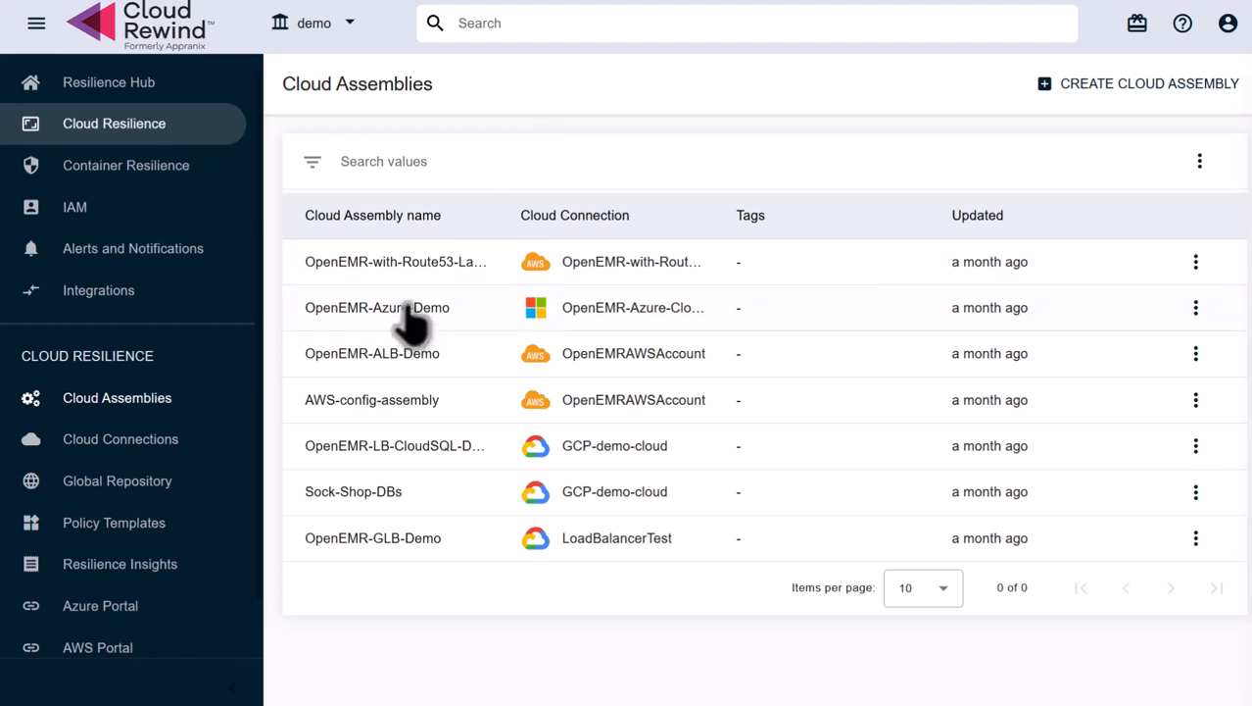
Step: Open OpenEMR-Azure-Demo's Resources and list its four subnets
click(378, 307)
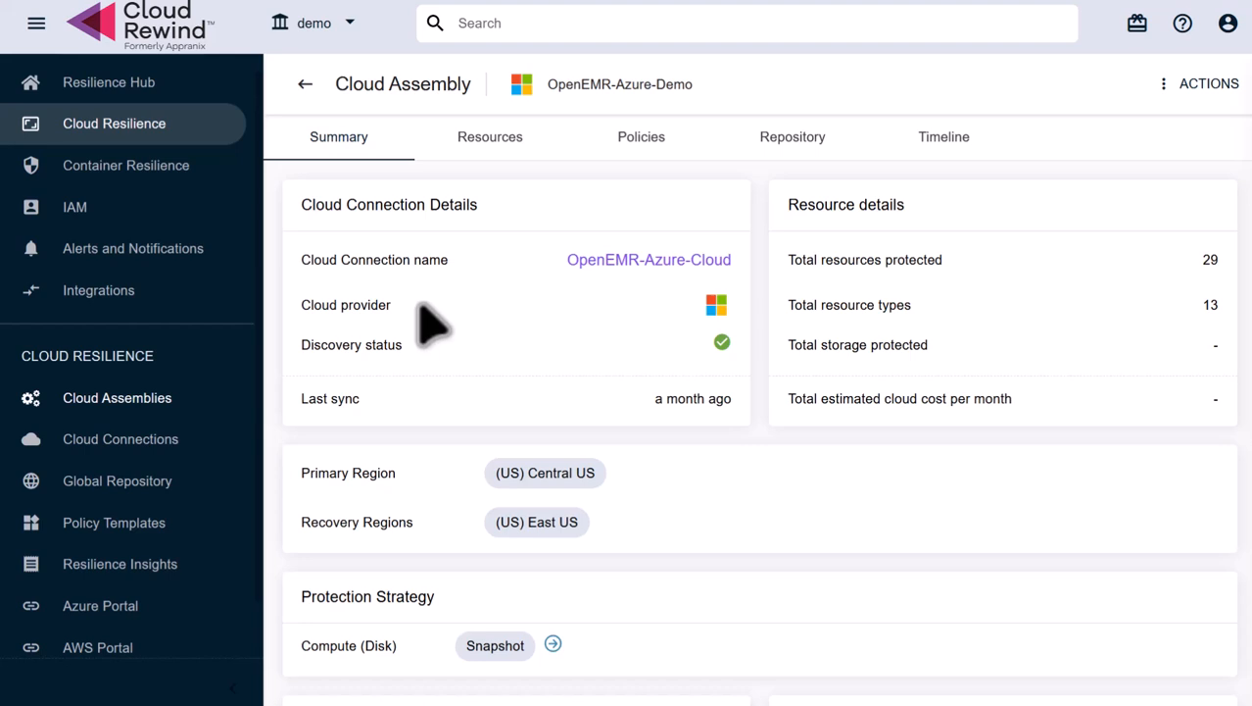
mouse_move(441, 352)
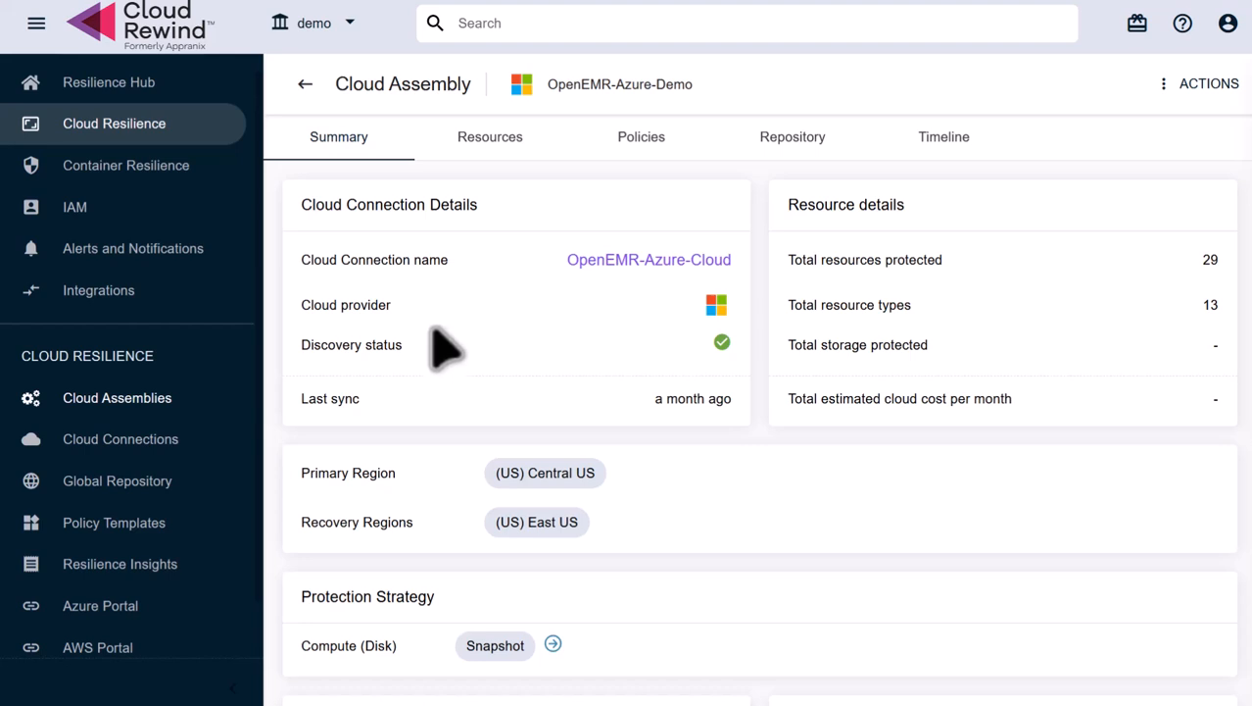
click(490, 136)
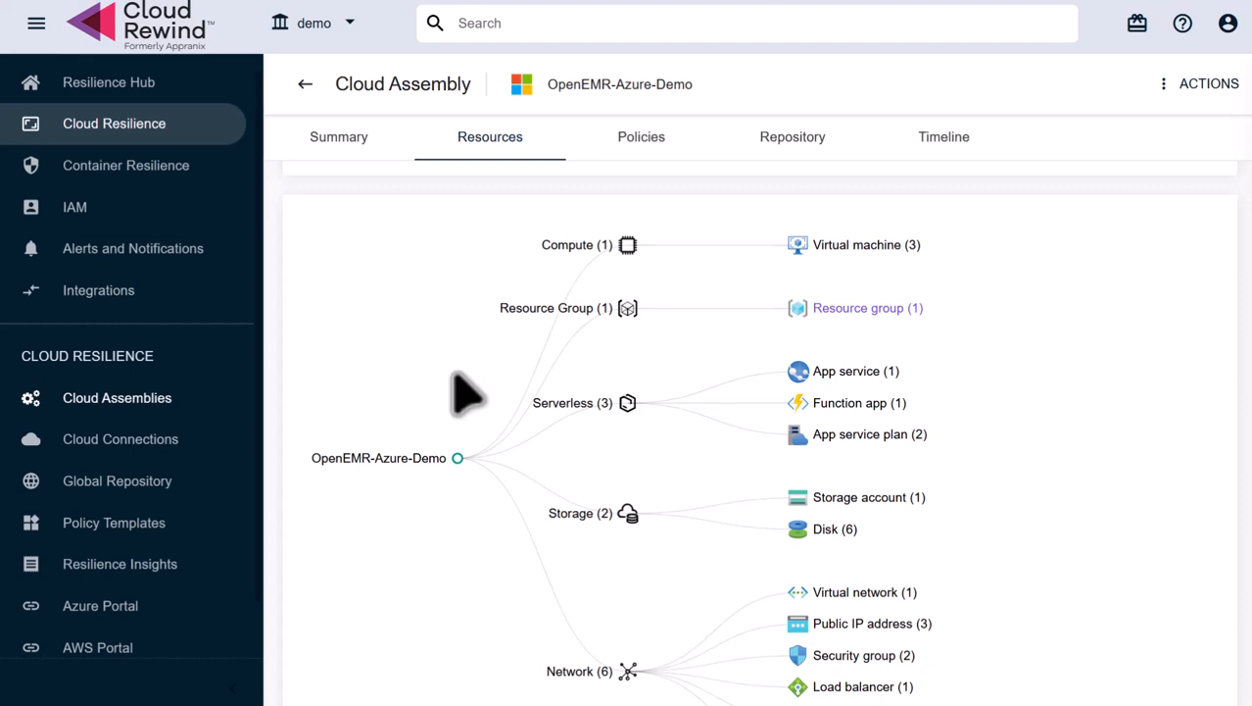
mouse_move(672, 505)
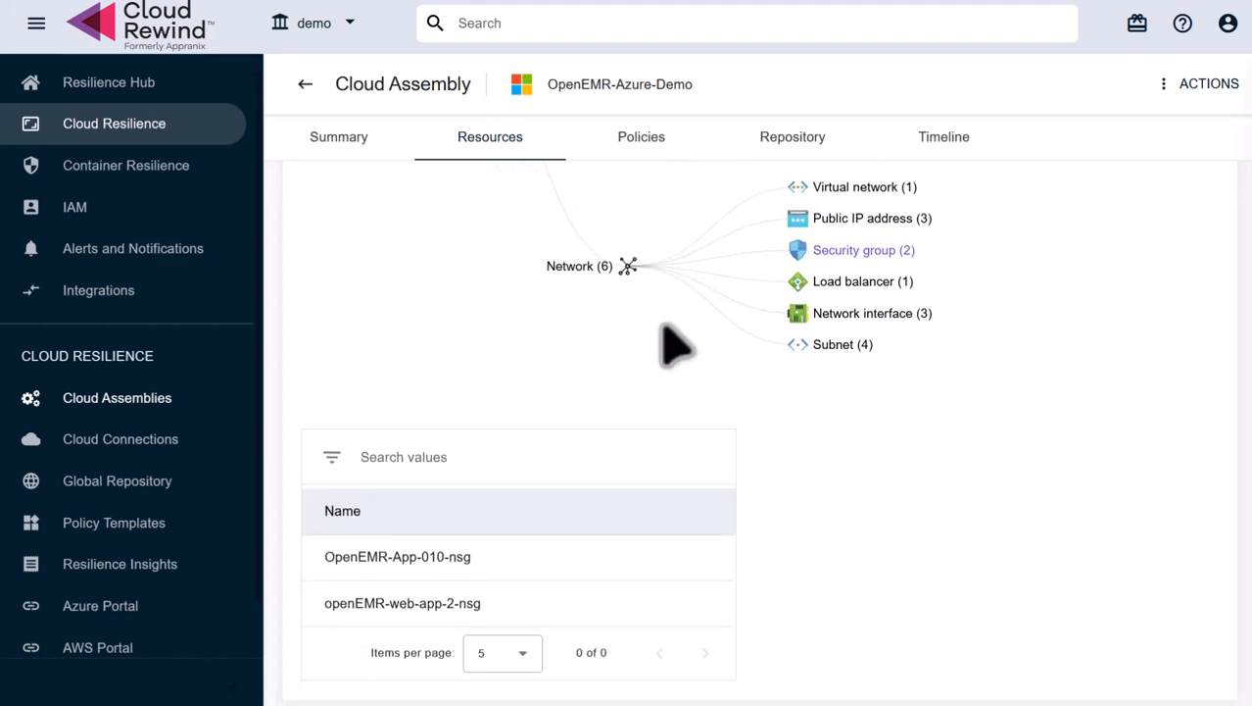
mouse_move(676, 382)
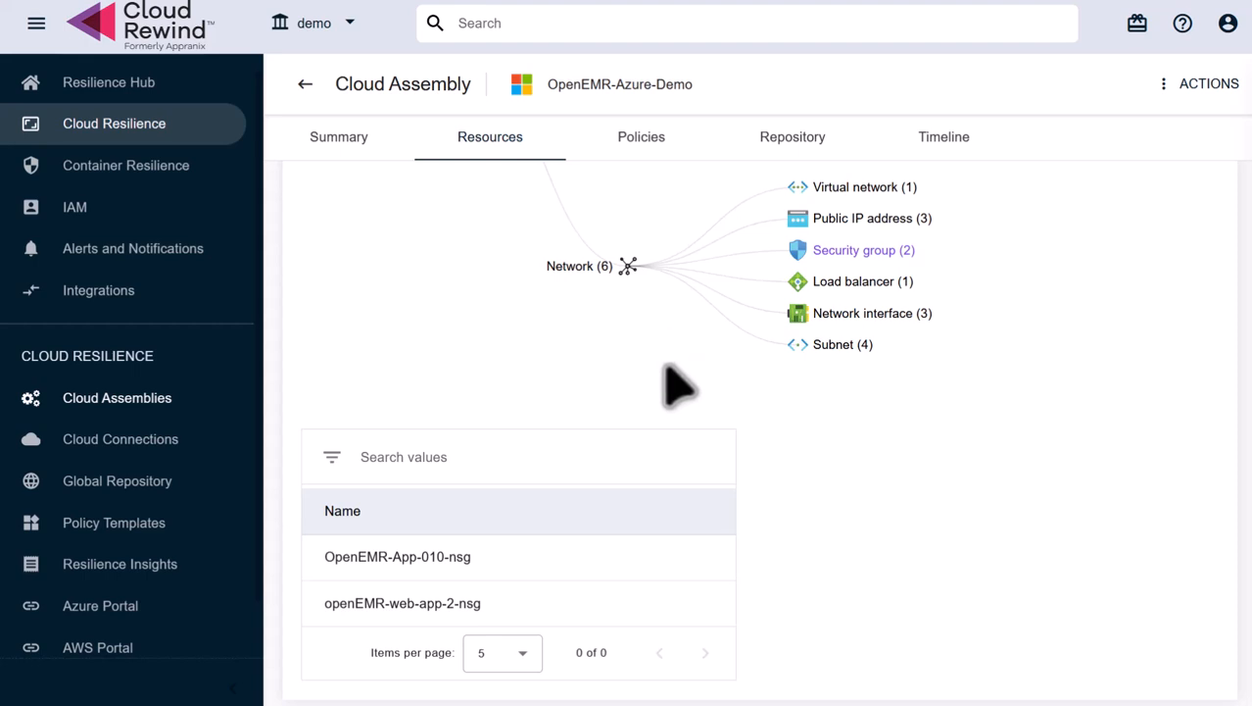
mouse_move(848, 373)
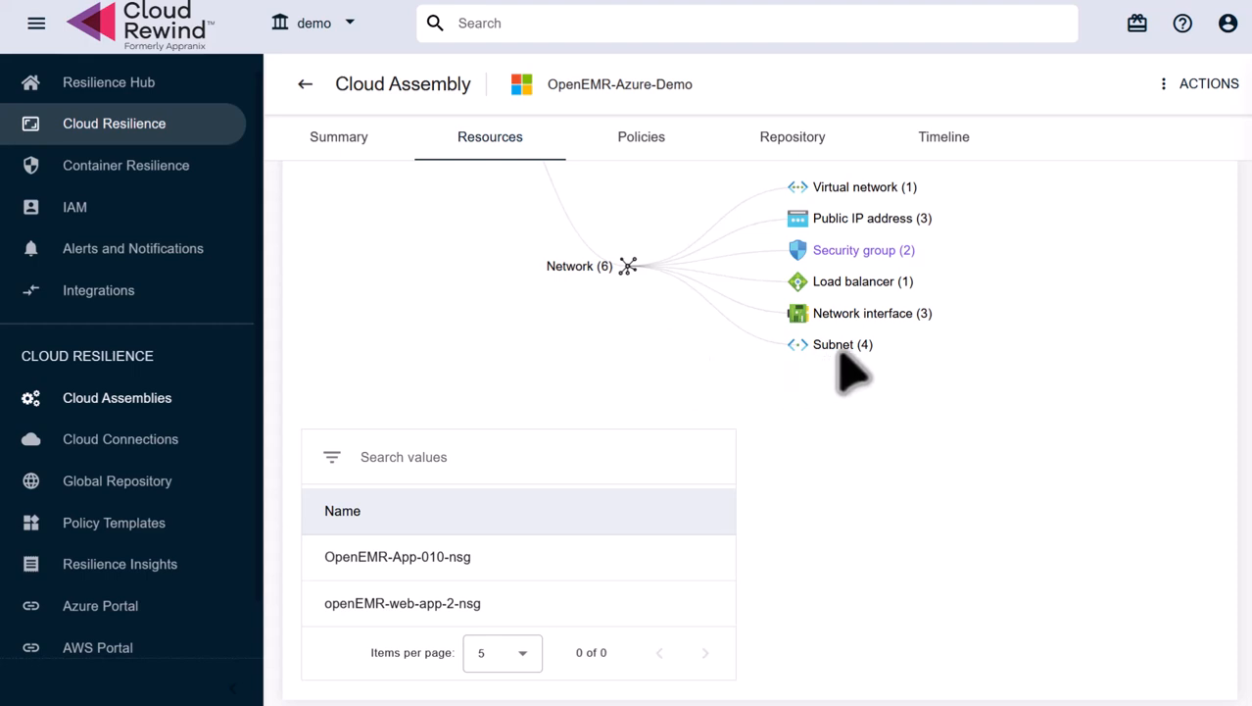
click(843, 344)
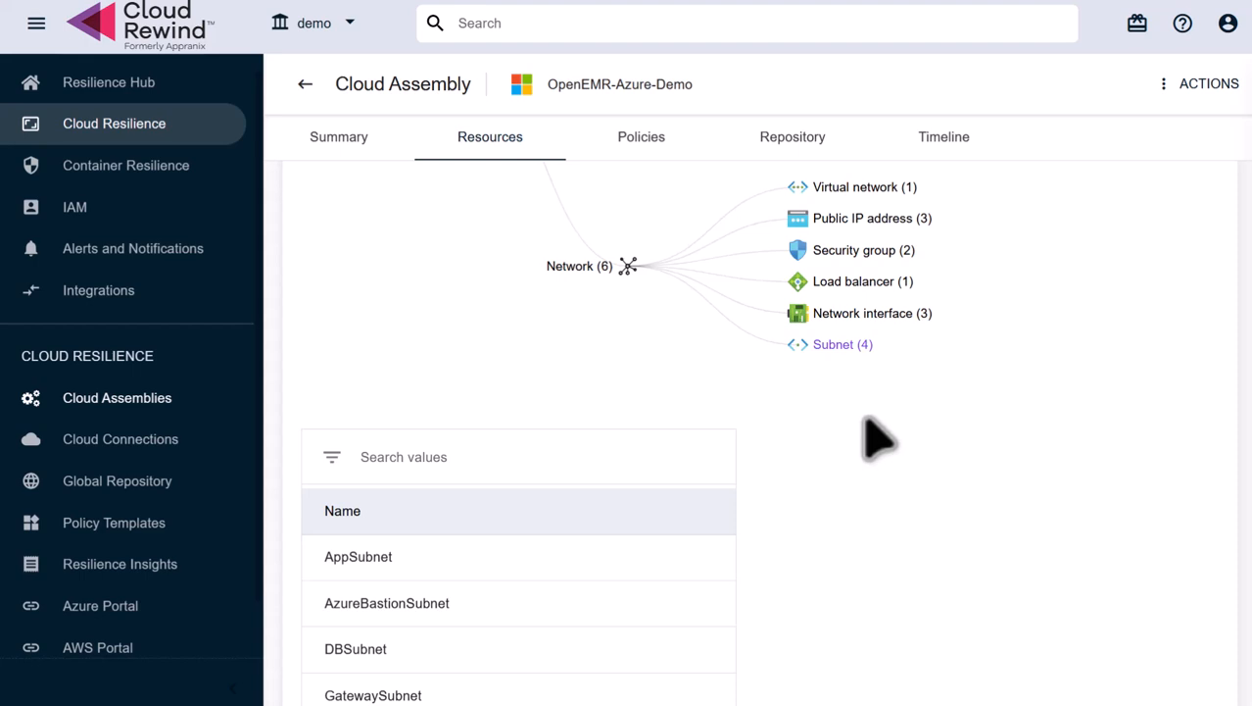
mouse_move(877, 439)
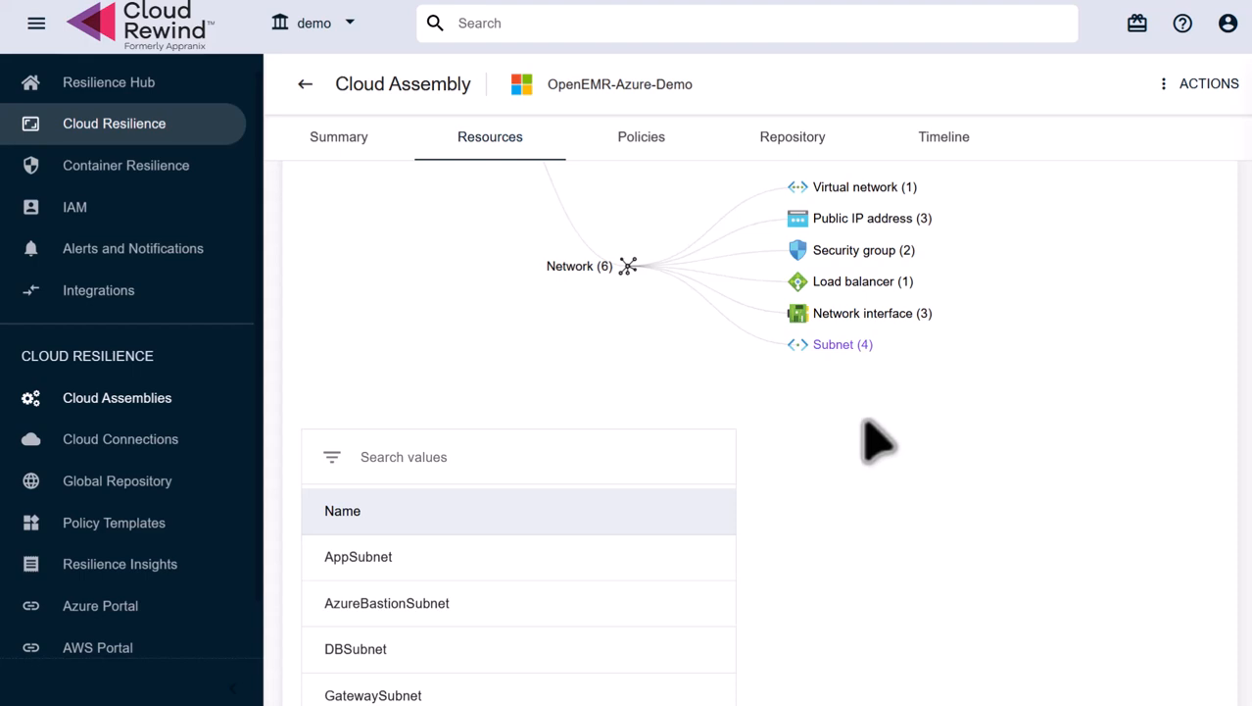
mouse_move(1078, 544)
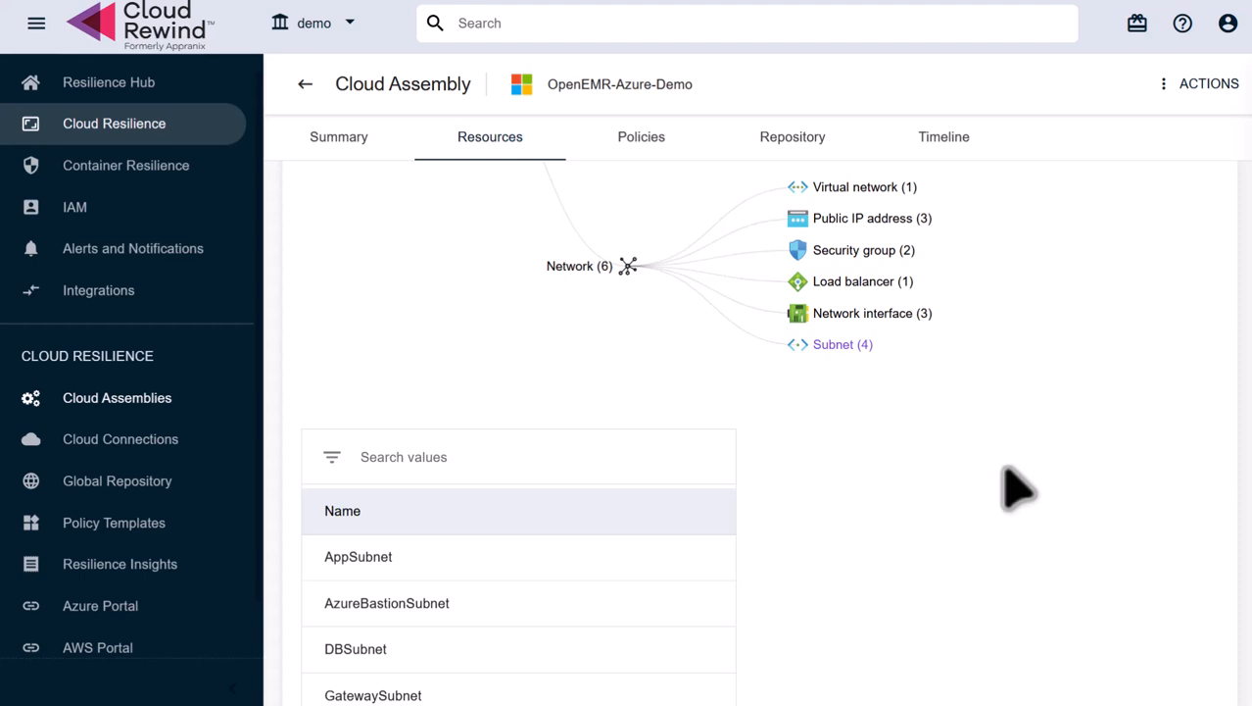
Step: Open the OpenEMR-Azure-Demo timeline showing 176 hourly recovery points
click(943, 136)
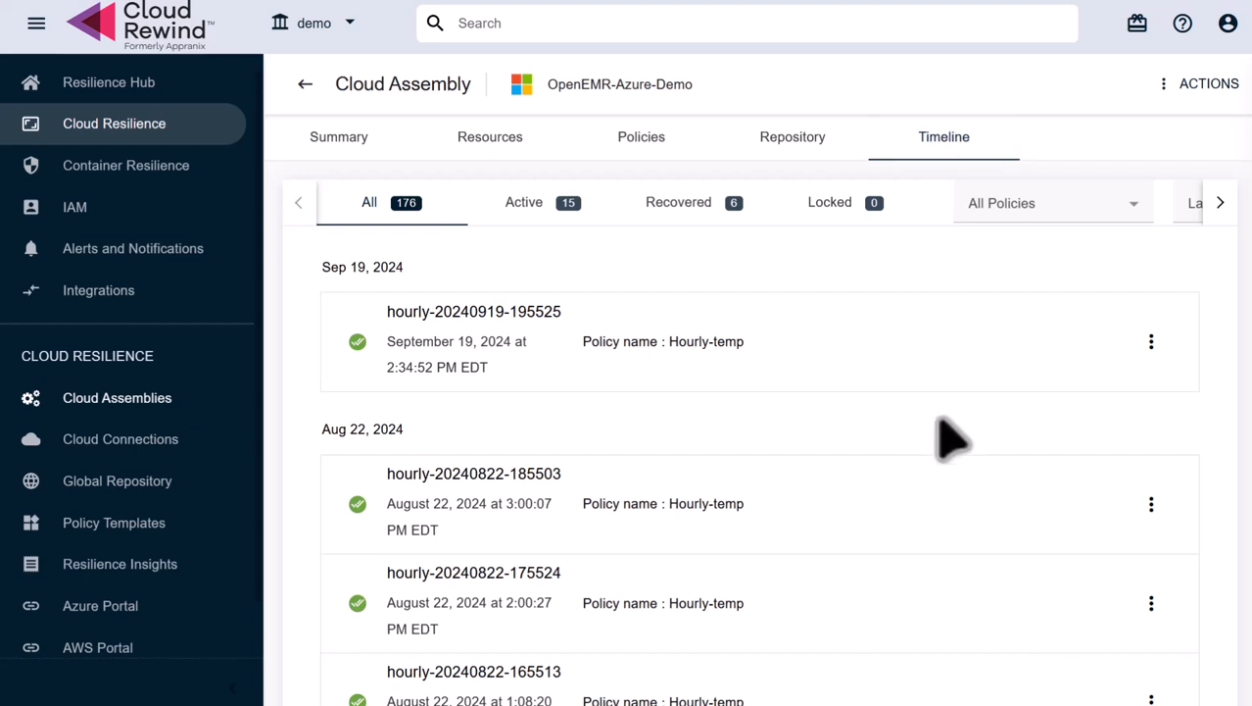
mouse_move(1015, 367)
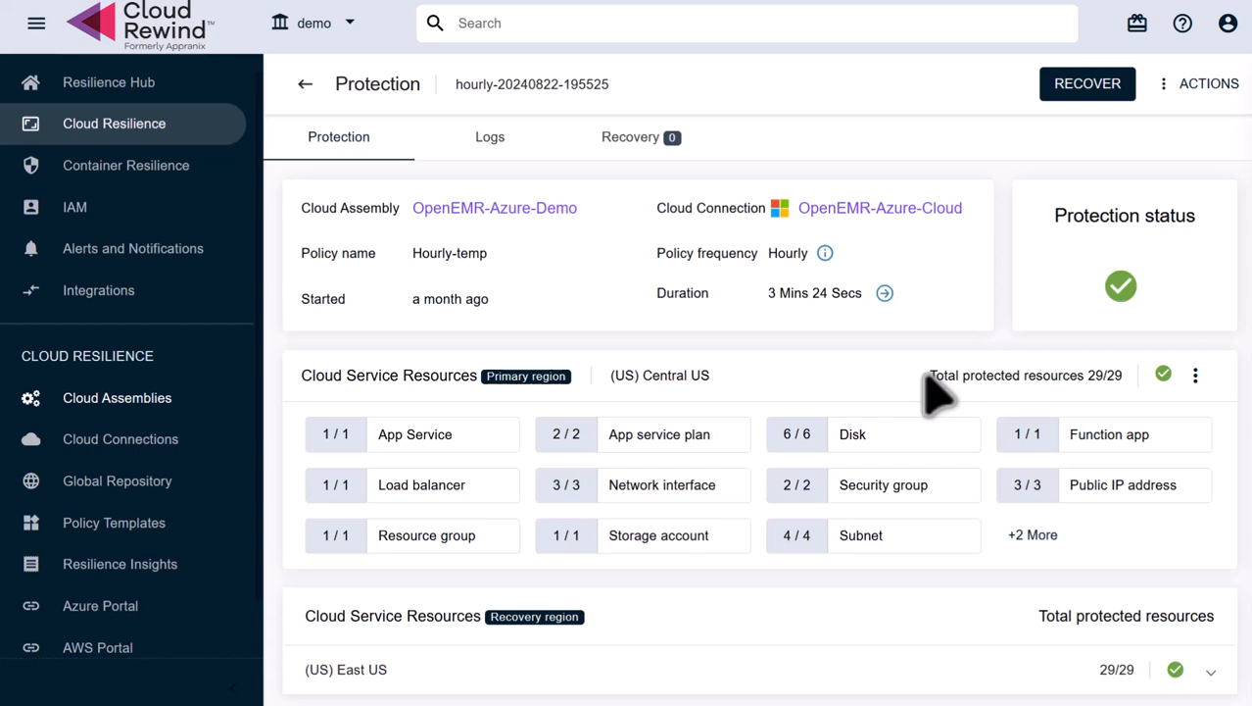
mouse_move(1058, 145)
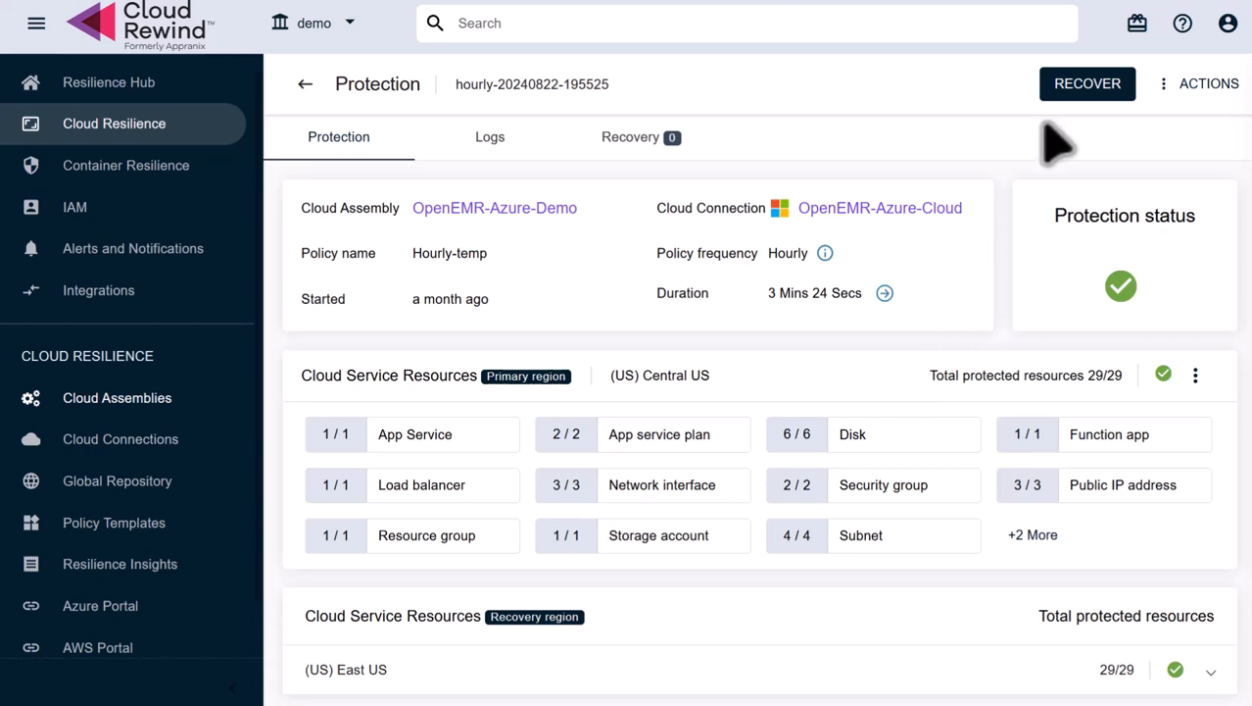
mouse_move(1097, 122)
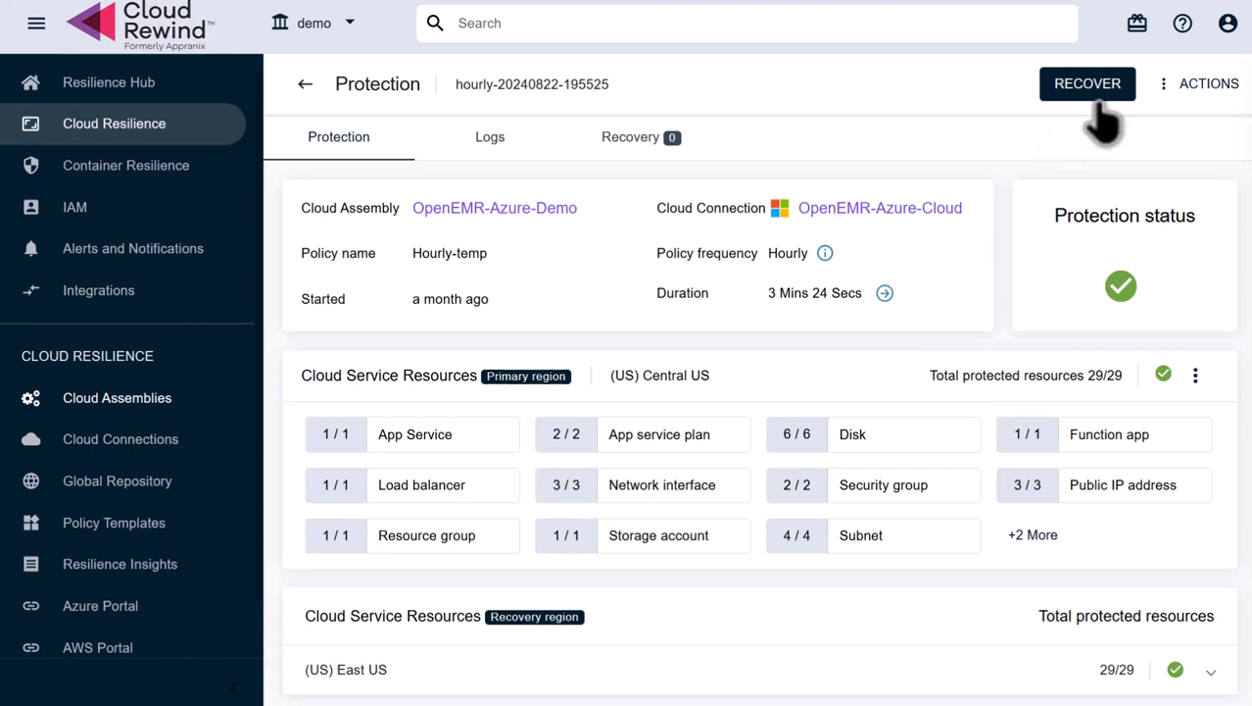
Step: Start a recovery named openemr-recovery from this protection point
click(1087, 83)
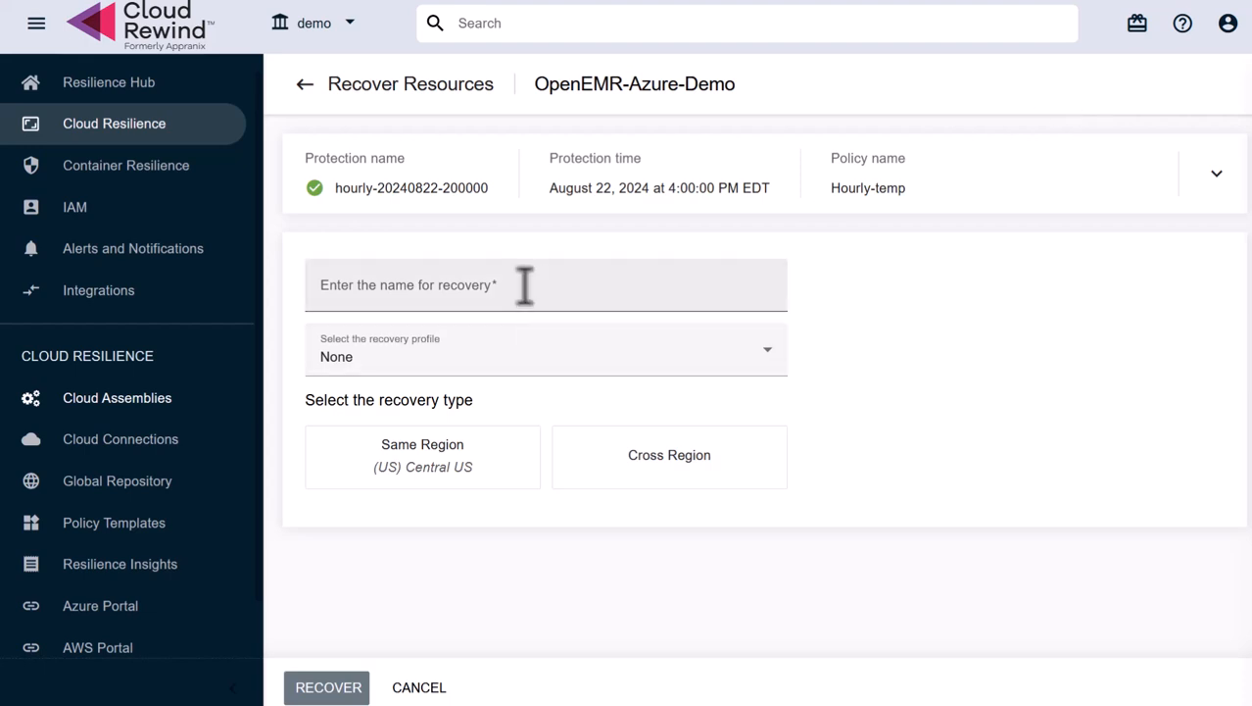
text(o)
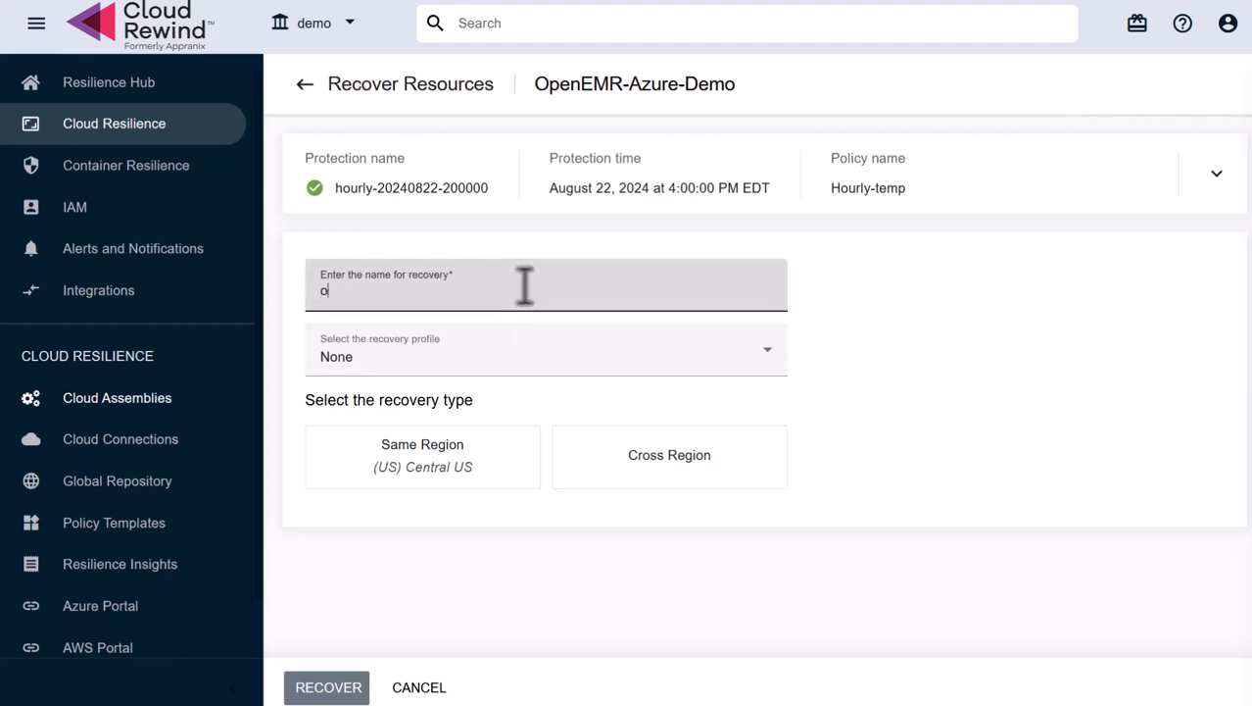
text(penemr-)
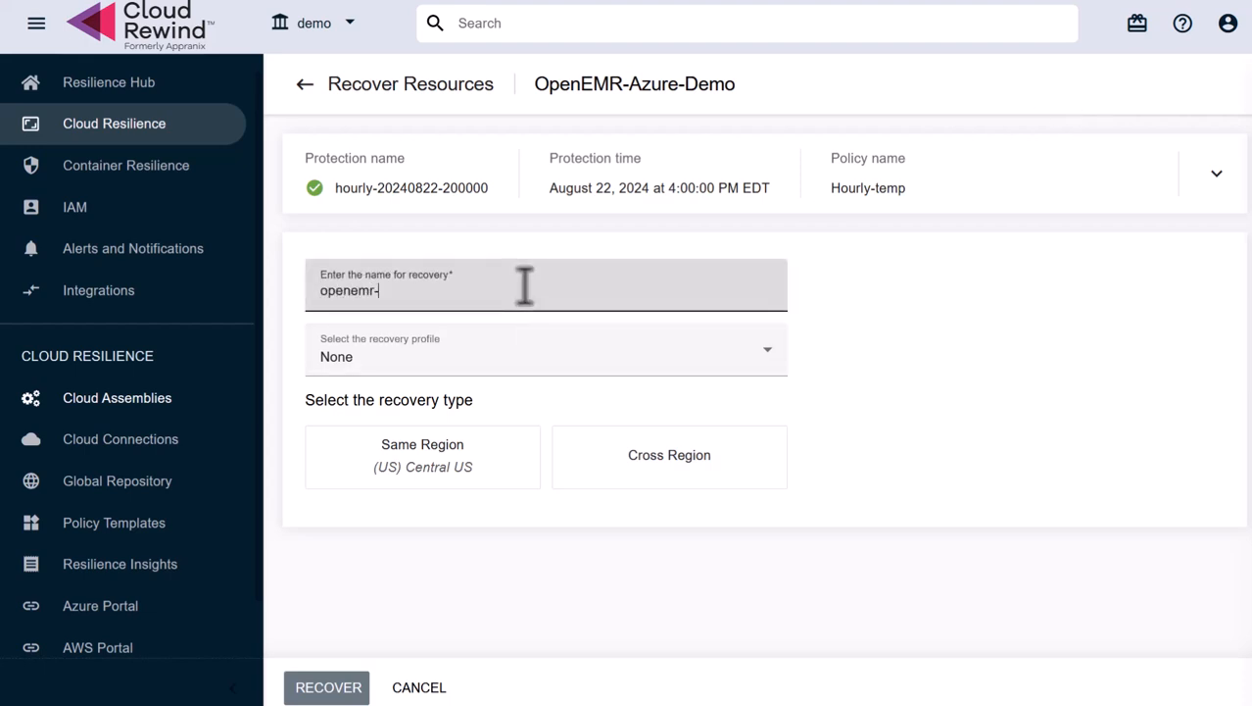
text(recovery)
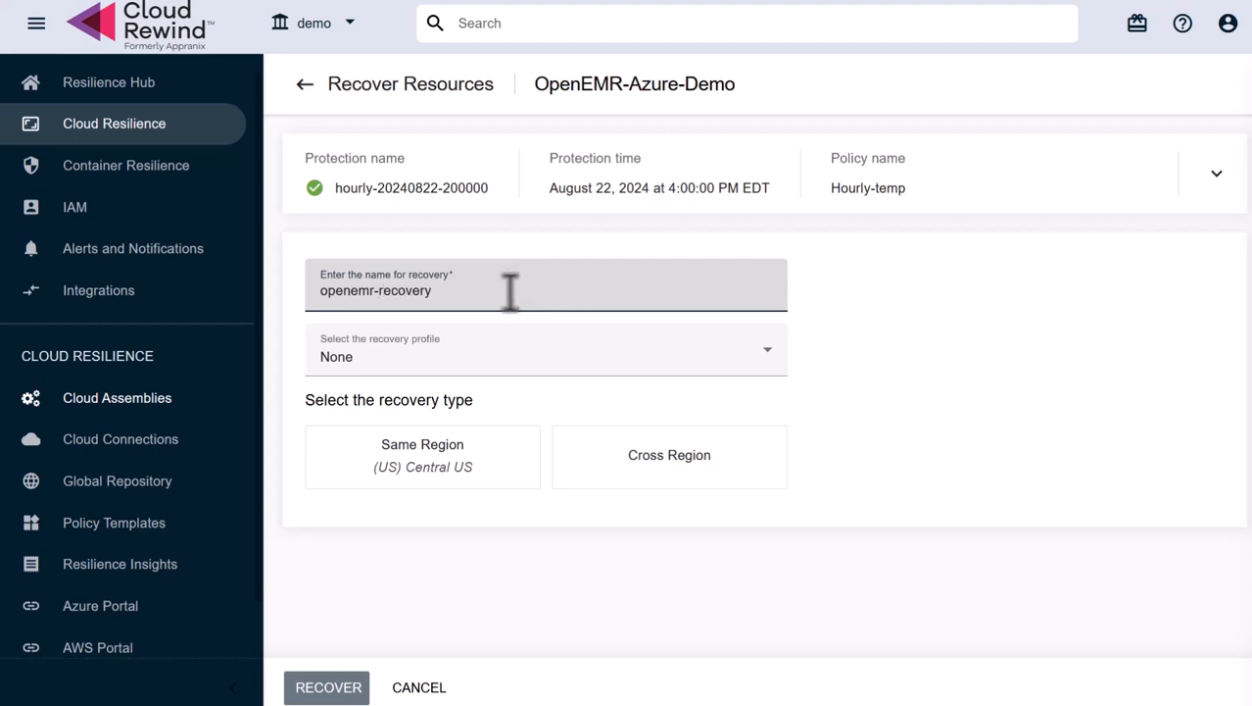
click(544, 356)
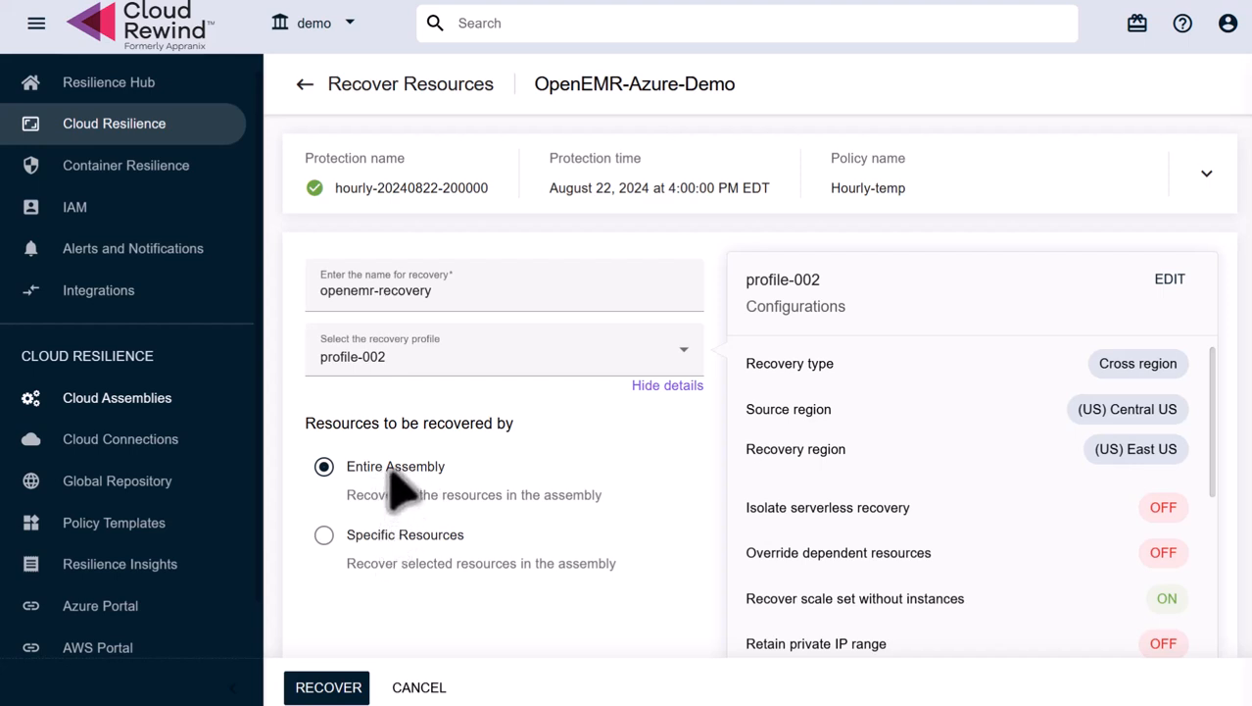
mouse_move(794, 476)
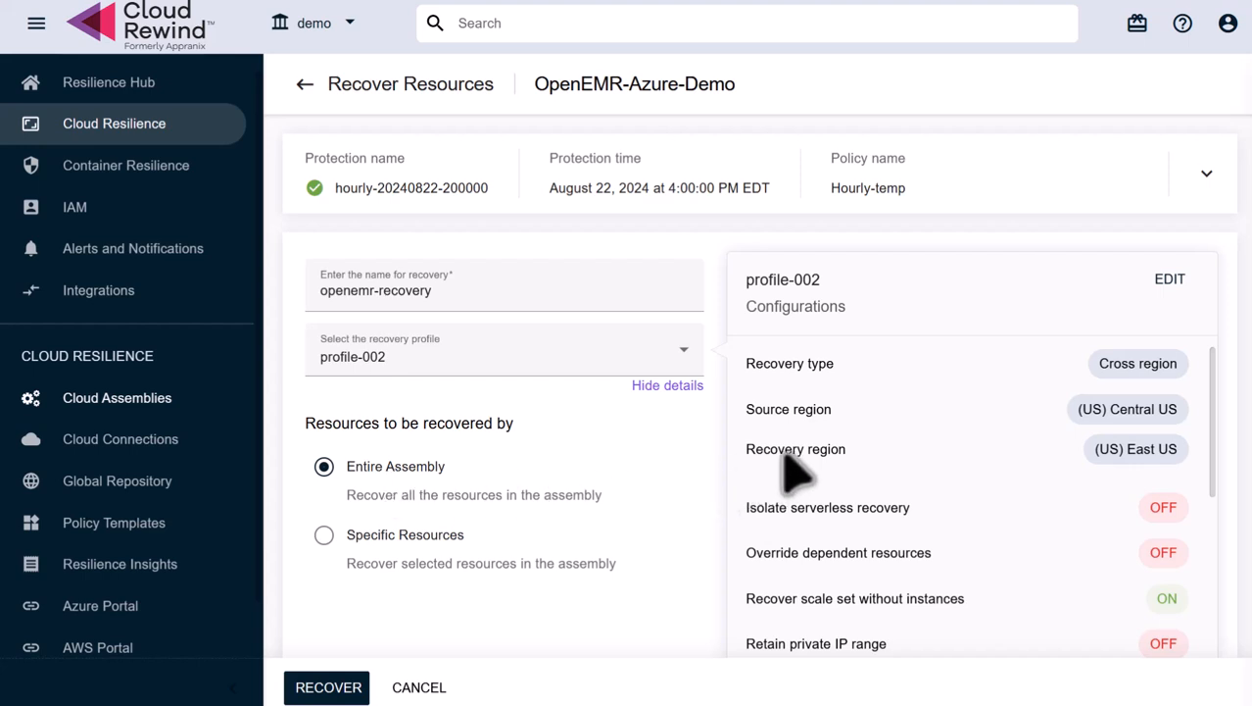
mouse_move(1108, 417)
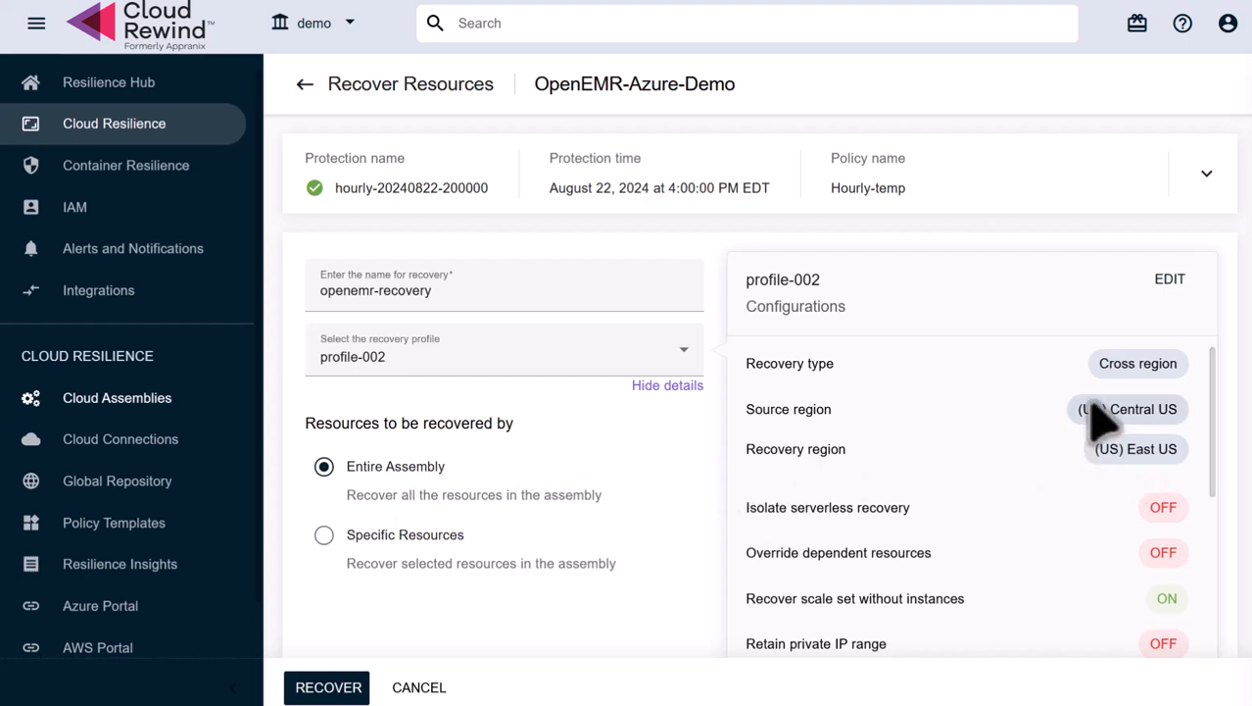
mouse_move(833, 475)
text(RECOVER)
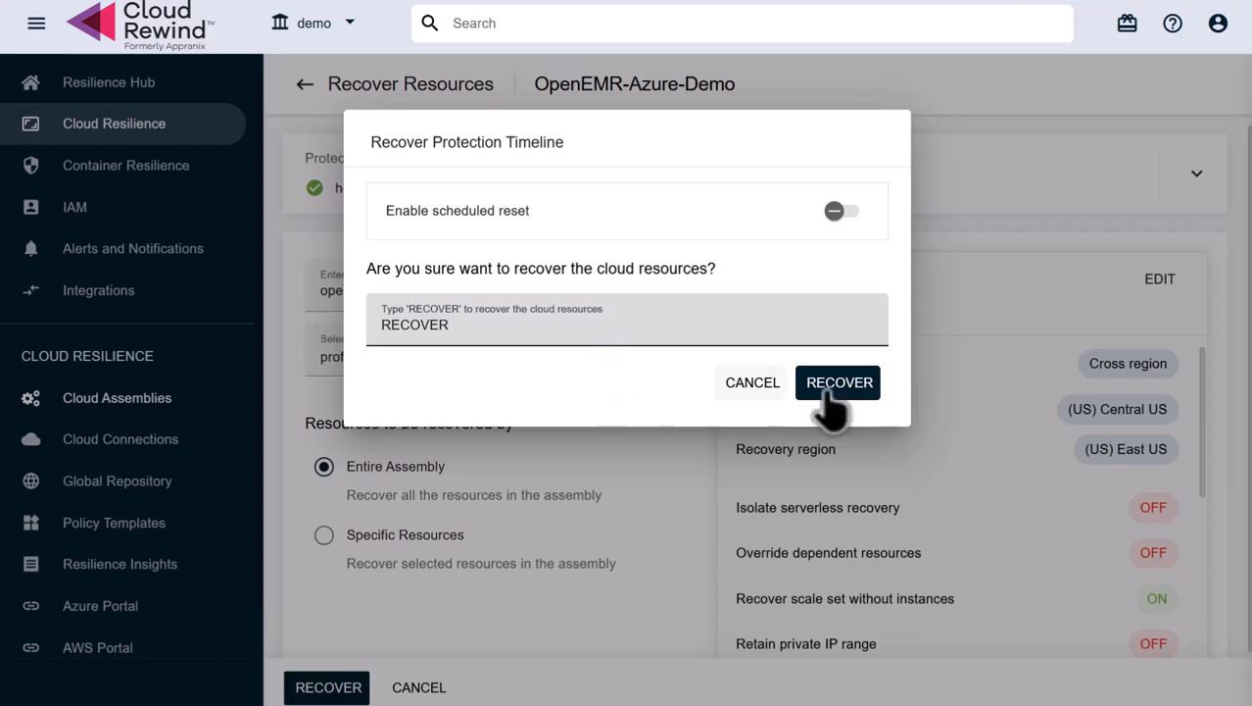
Step: Confirm RECOVER to launch openemr-recovery and view its successful Recovery Details
click(839, 382)
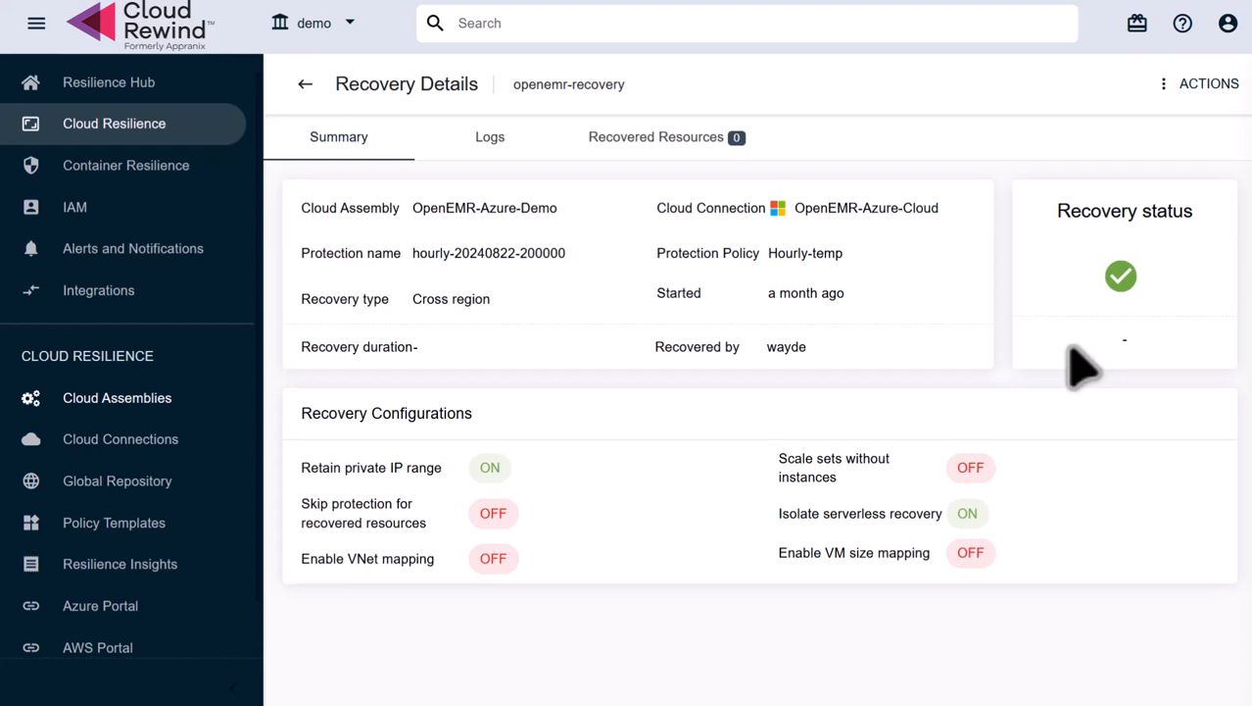
mouse_move(1049, 348)
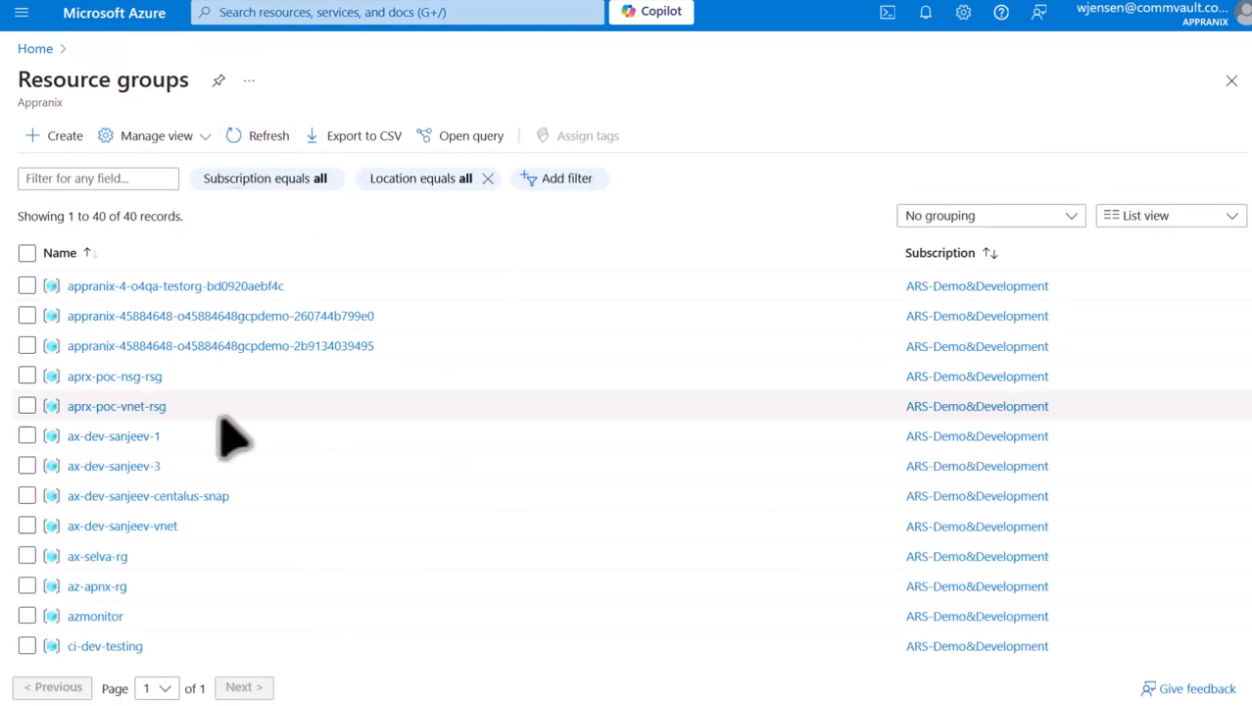
Step: Open openemr-web-app from resource group openemr-recovery-OpenEMR, running in East US
scroll(down, 3)
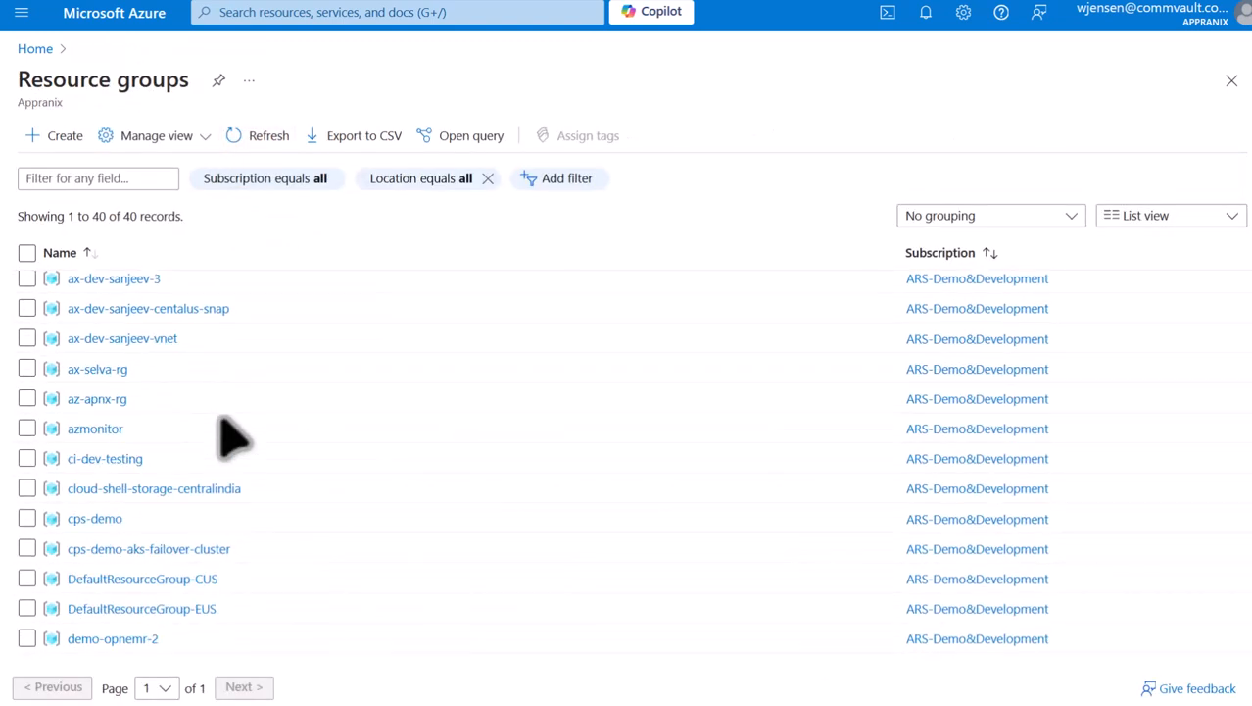
scroll(down, 3)
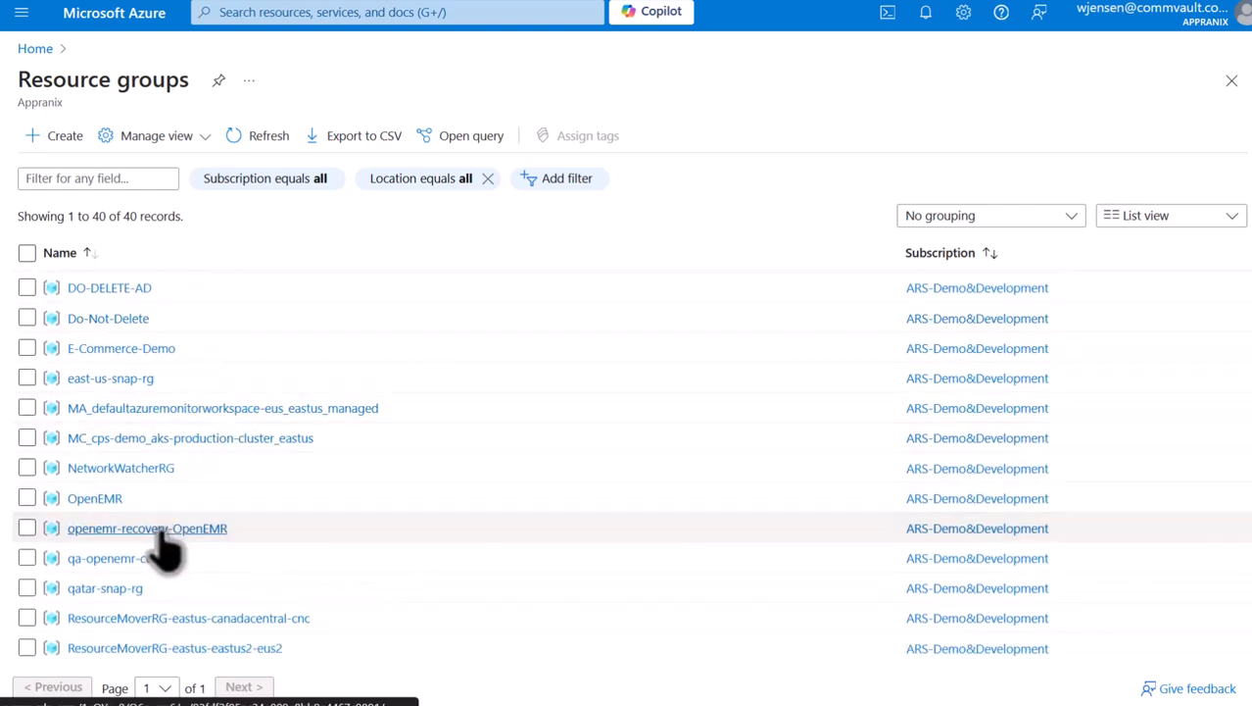
click(147, 528)
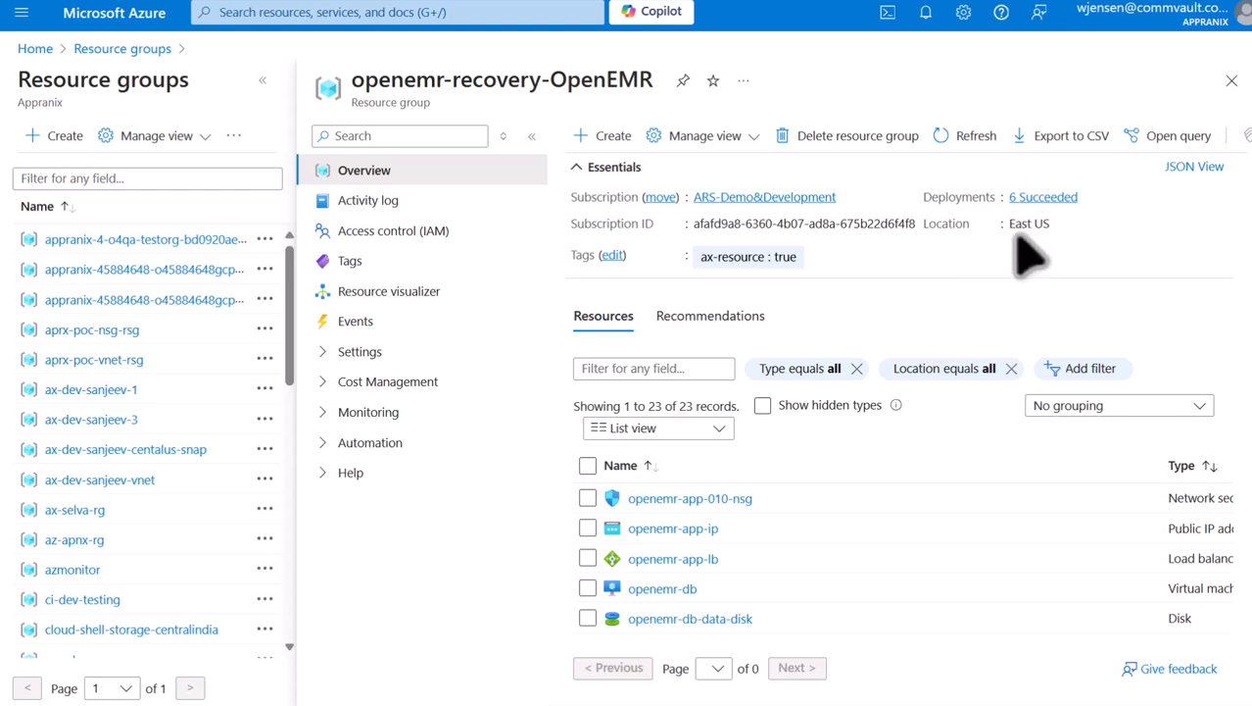
mouse_move(1029, 250)
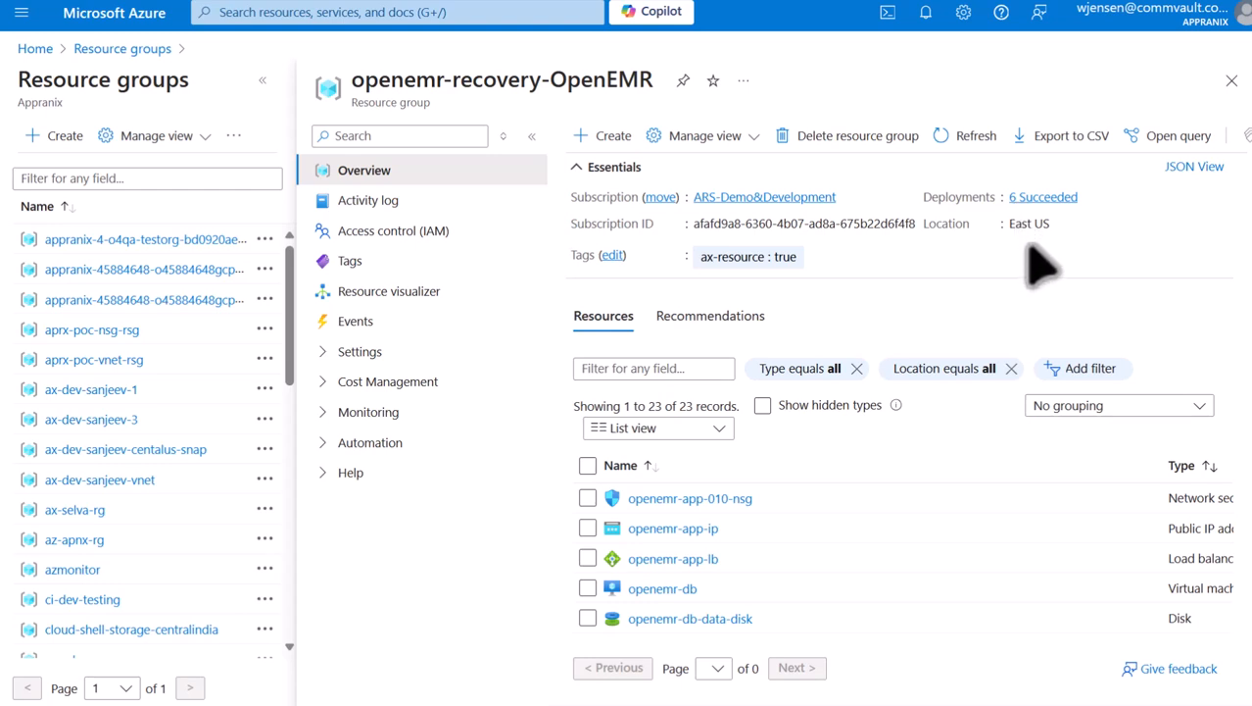
mouse_move(966, 274)
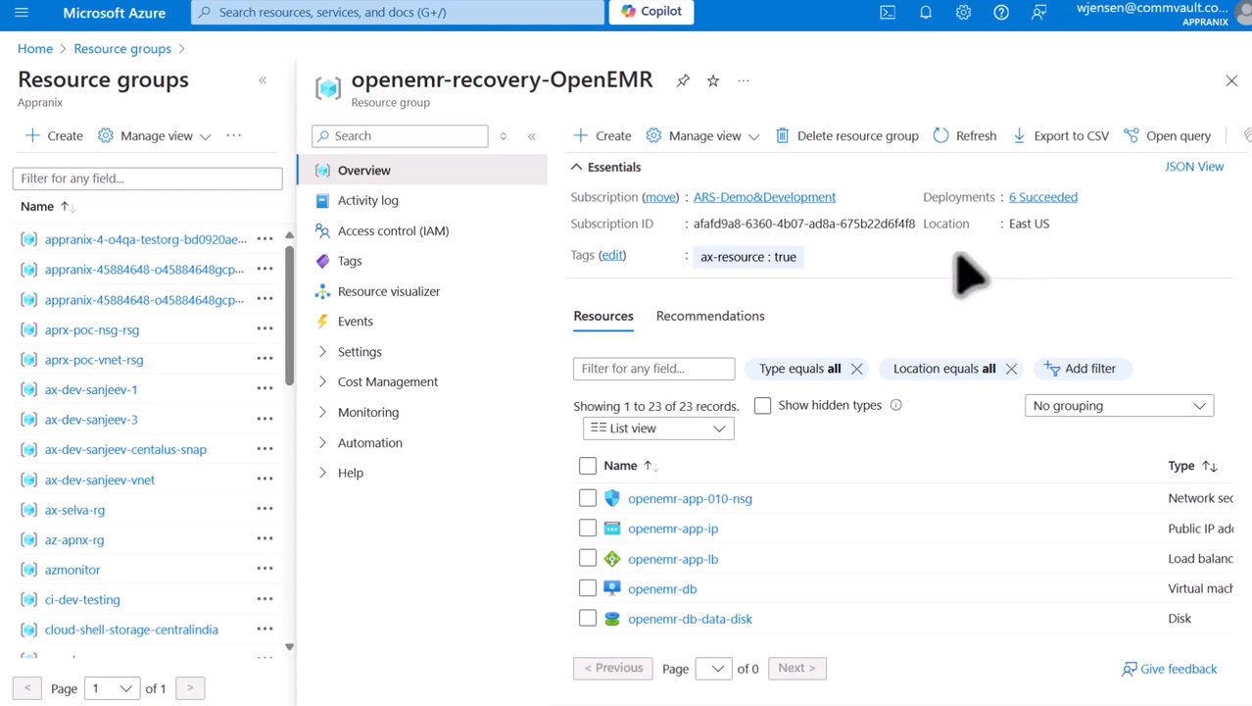
mouse_move(765, 564)
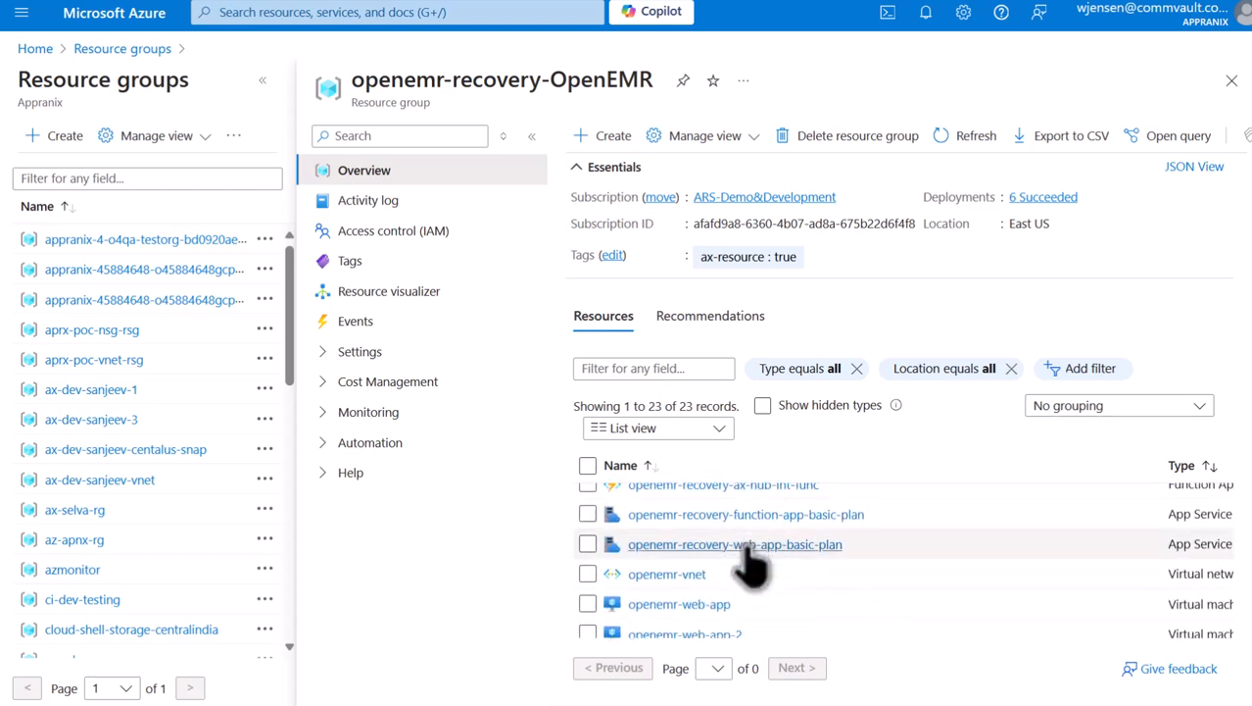
scroll(down, 3)
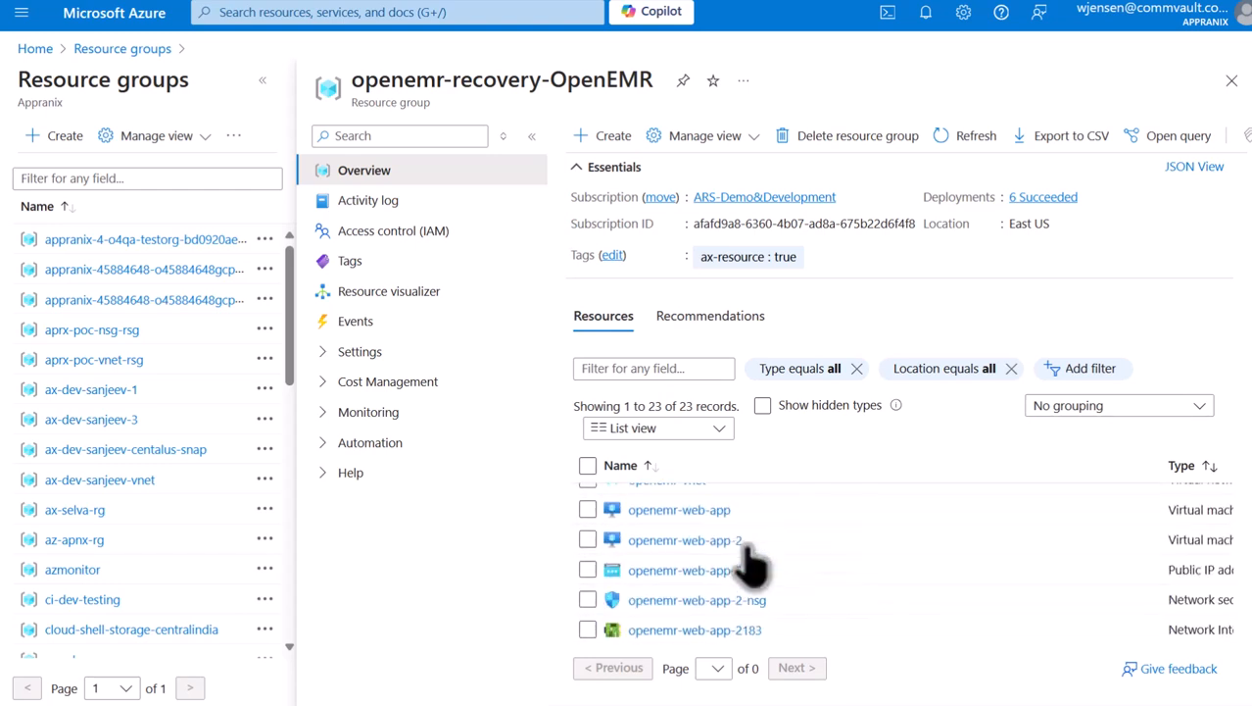
click(679, 509)
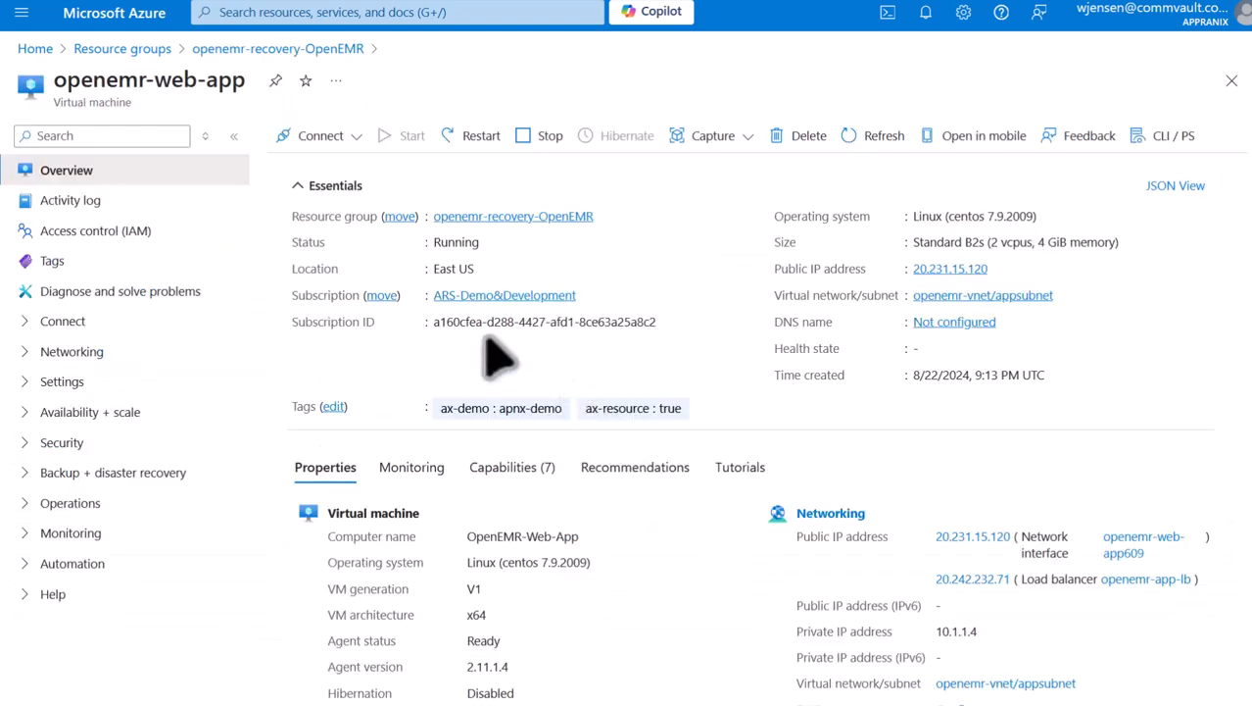
mouse_move(461, 280)
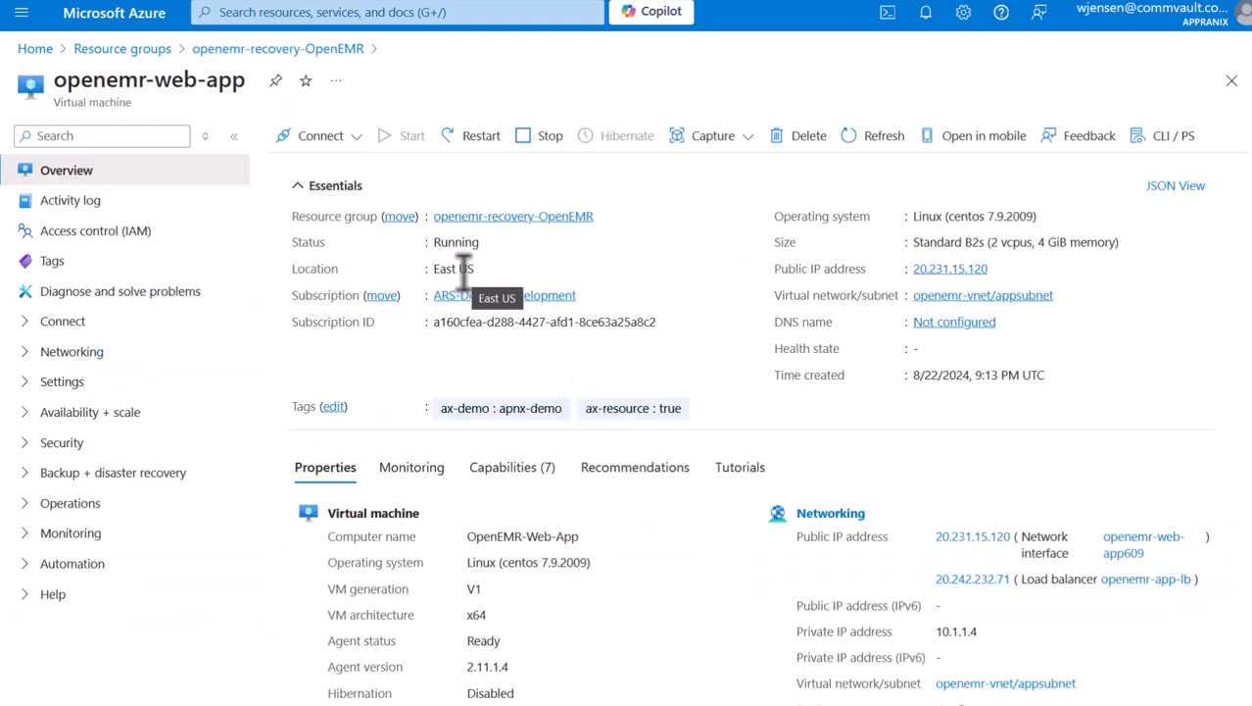
mouse_move(857, 303)
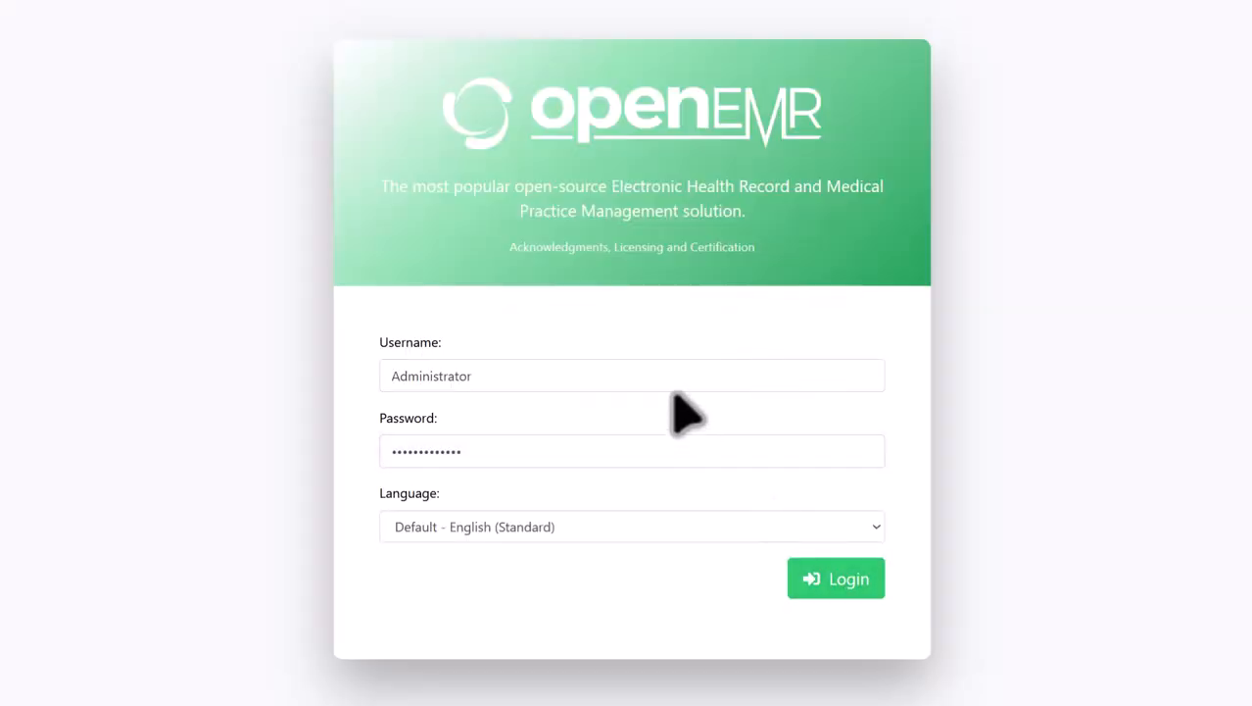
Step: Log in to OpenEMR as Administrator to see three patients in Patient Finder
click(835, 579)
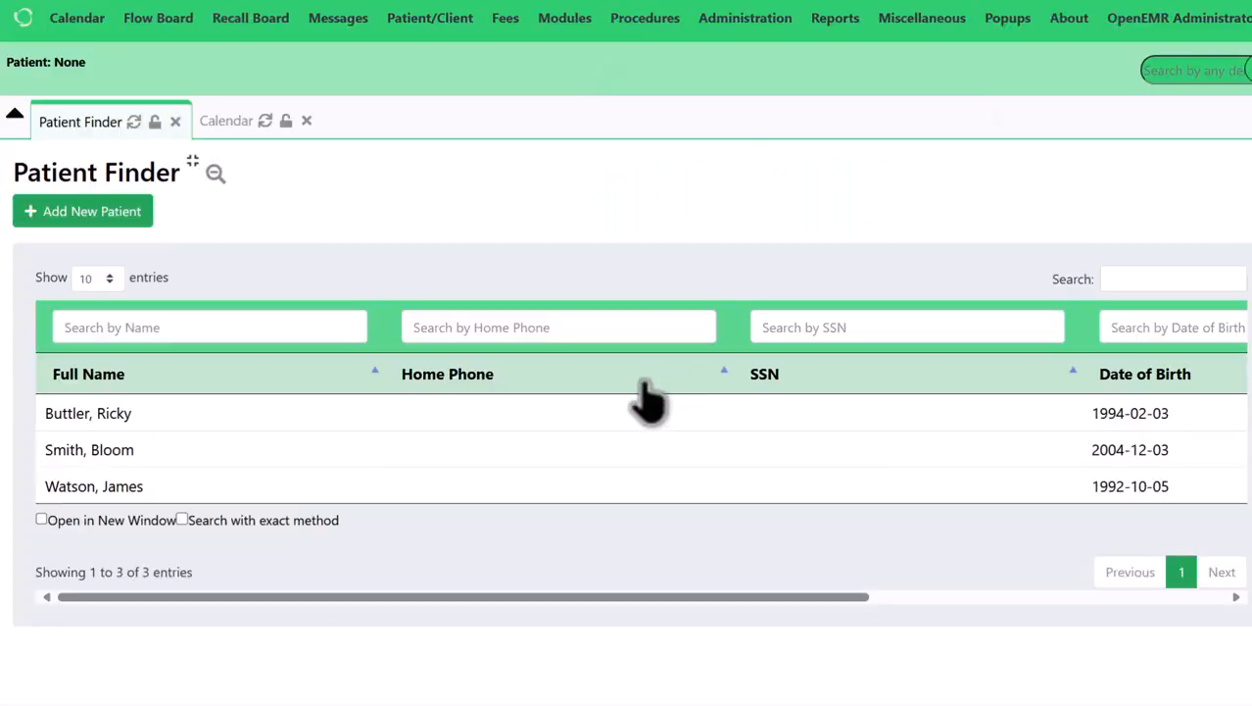
mouse_move(108, 505)
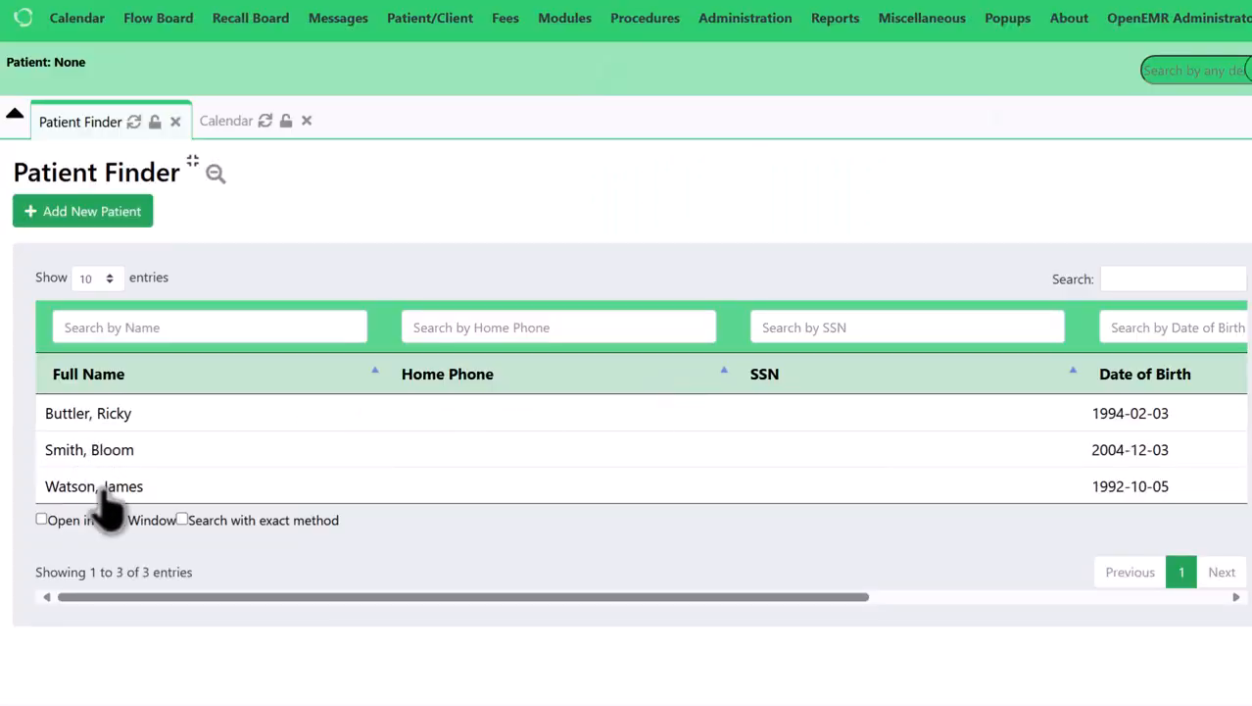
mouse_move(93, 460)
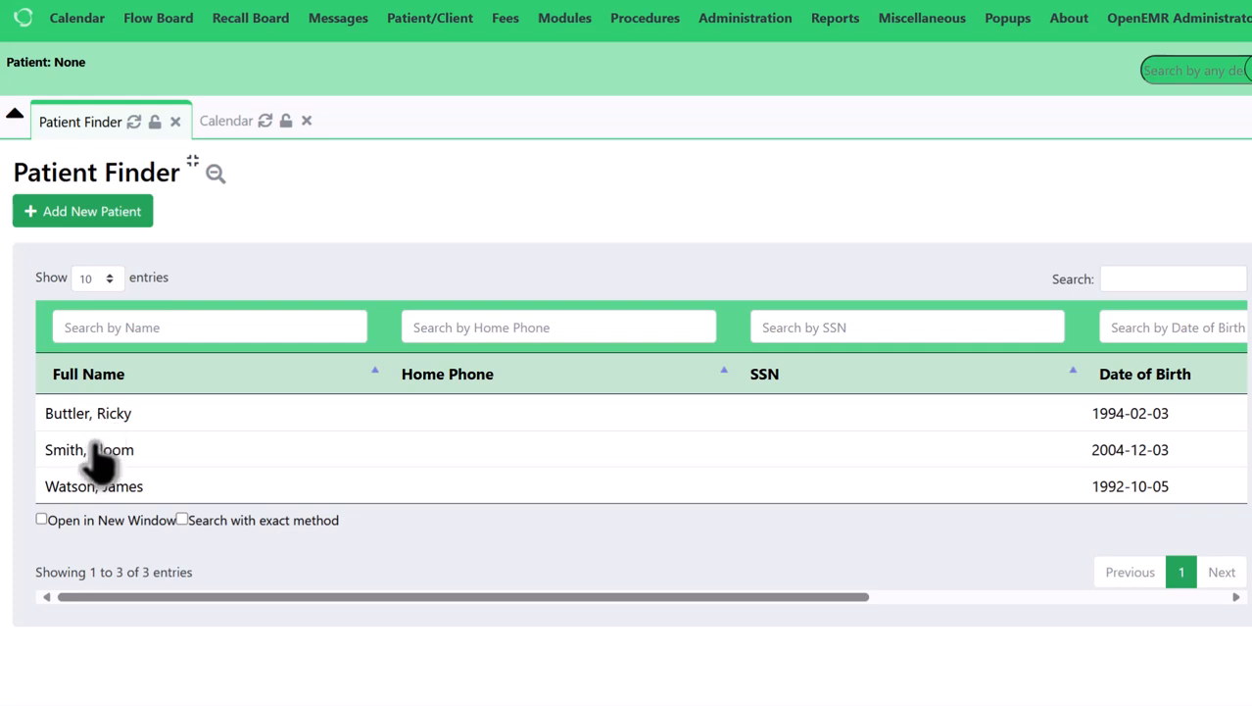
mouse_move(39, 439)
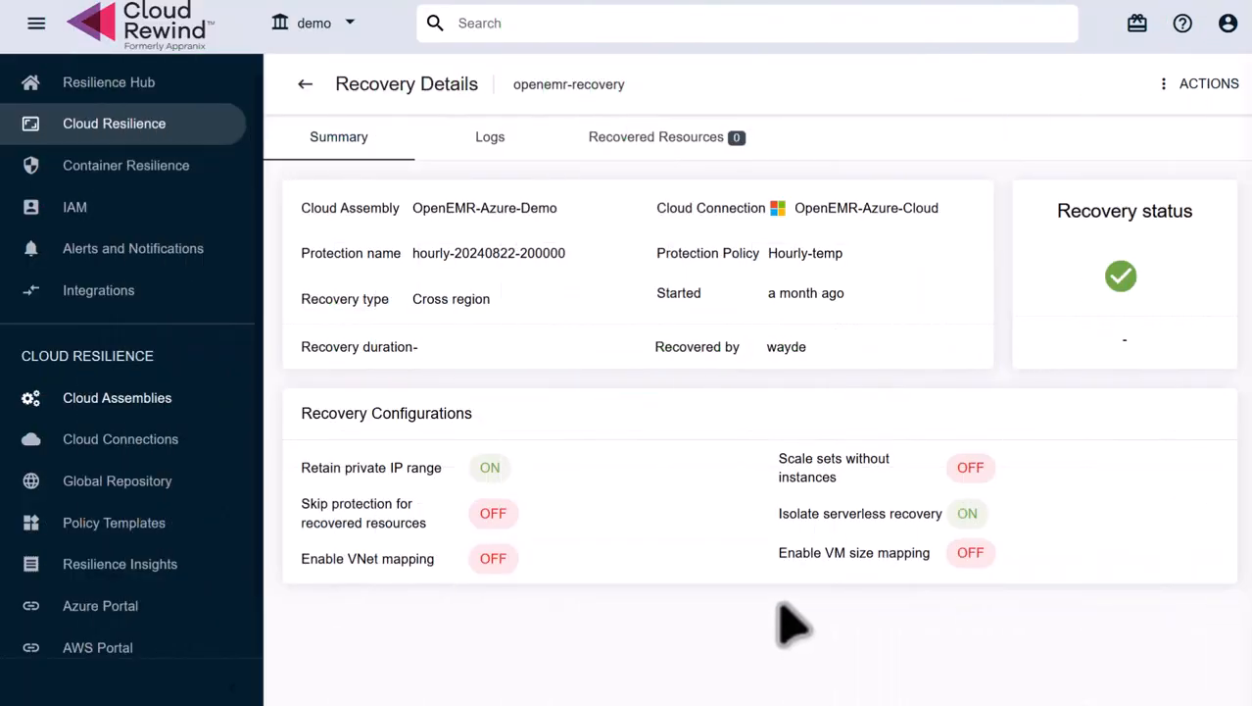
mouse_move(784, 613)
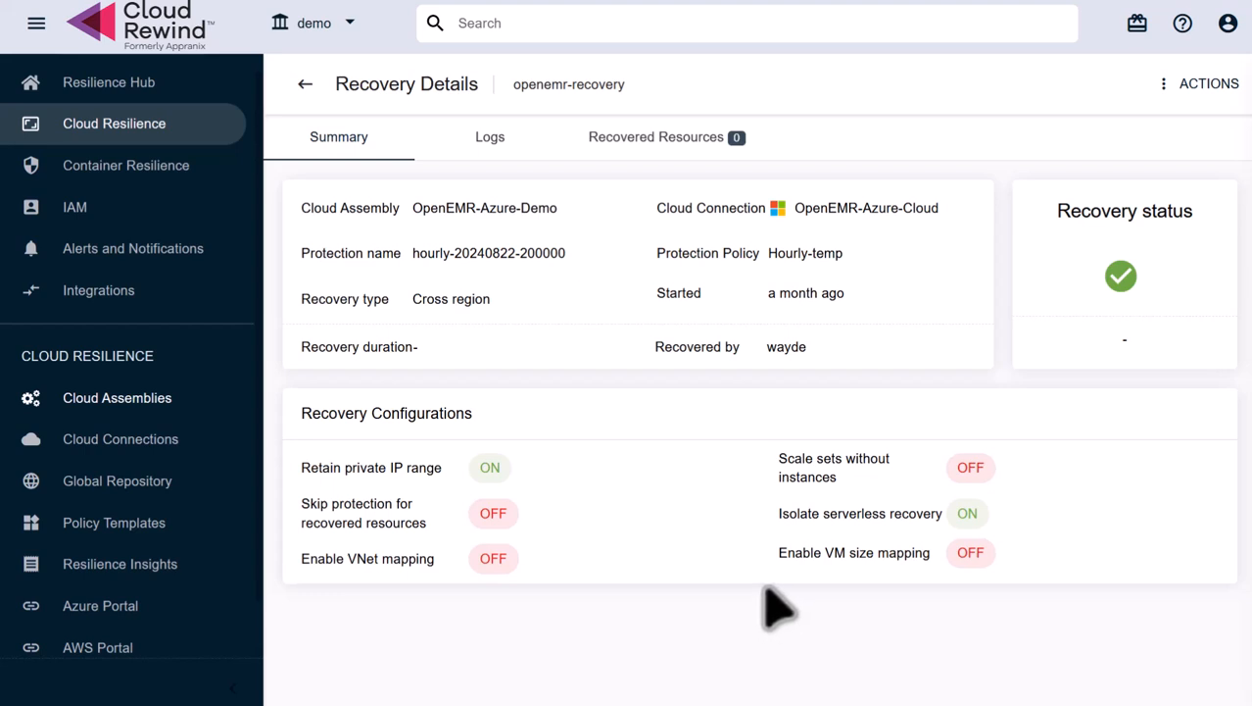
mouse_move(775, 605)
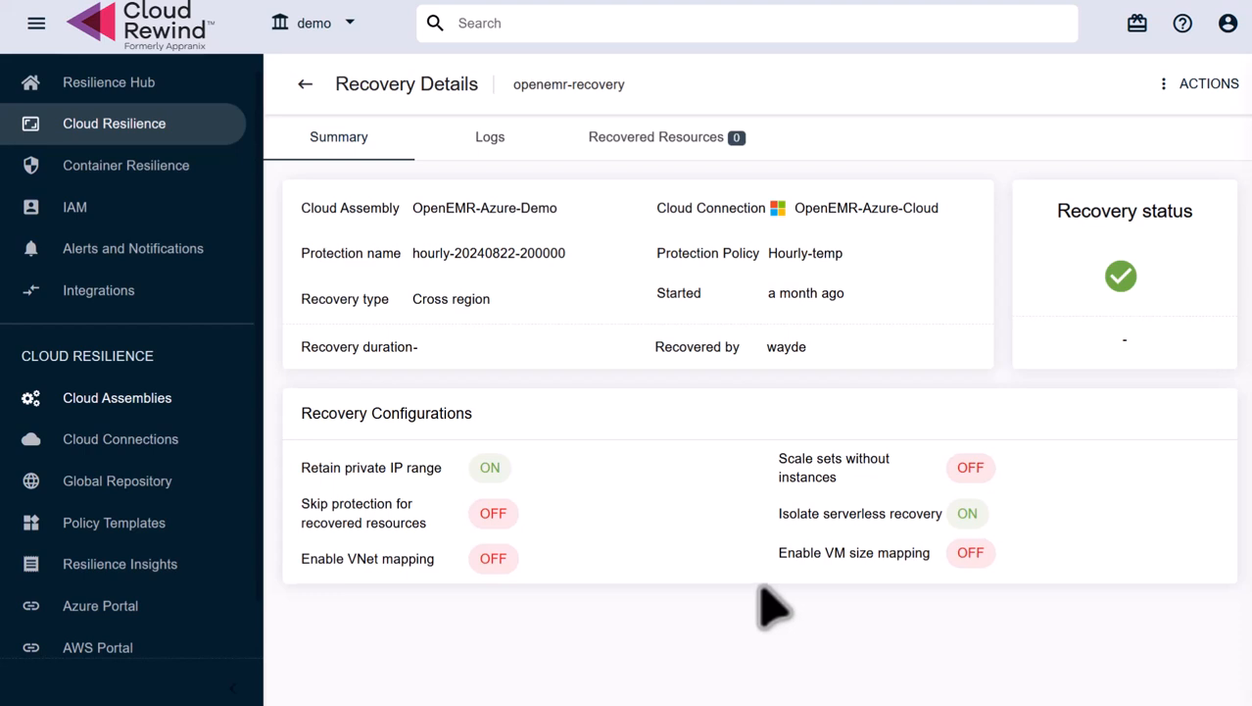
mouse_move(770, 603)
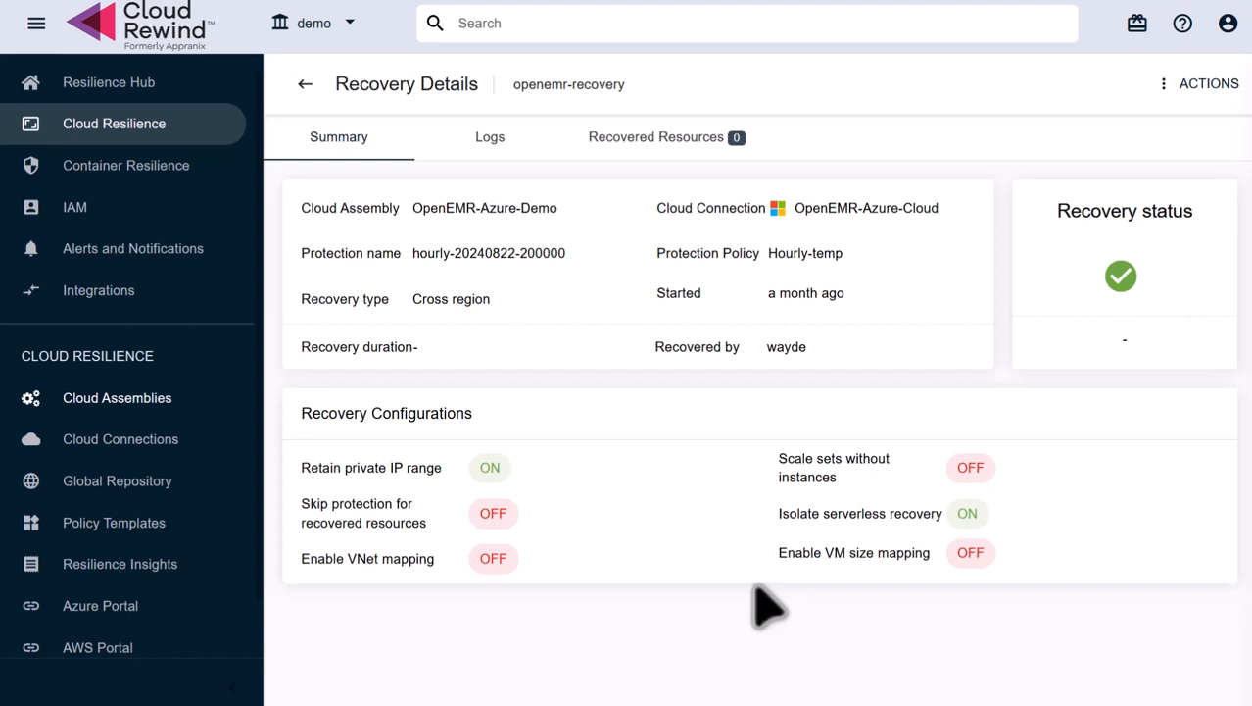
mouse_move(767, 625)
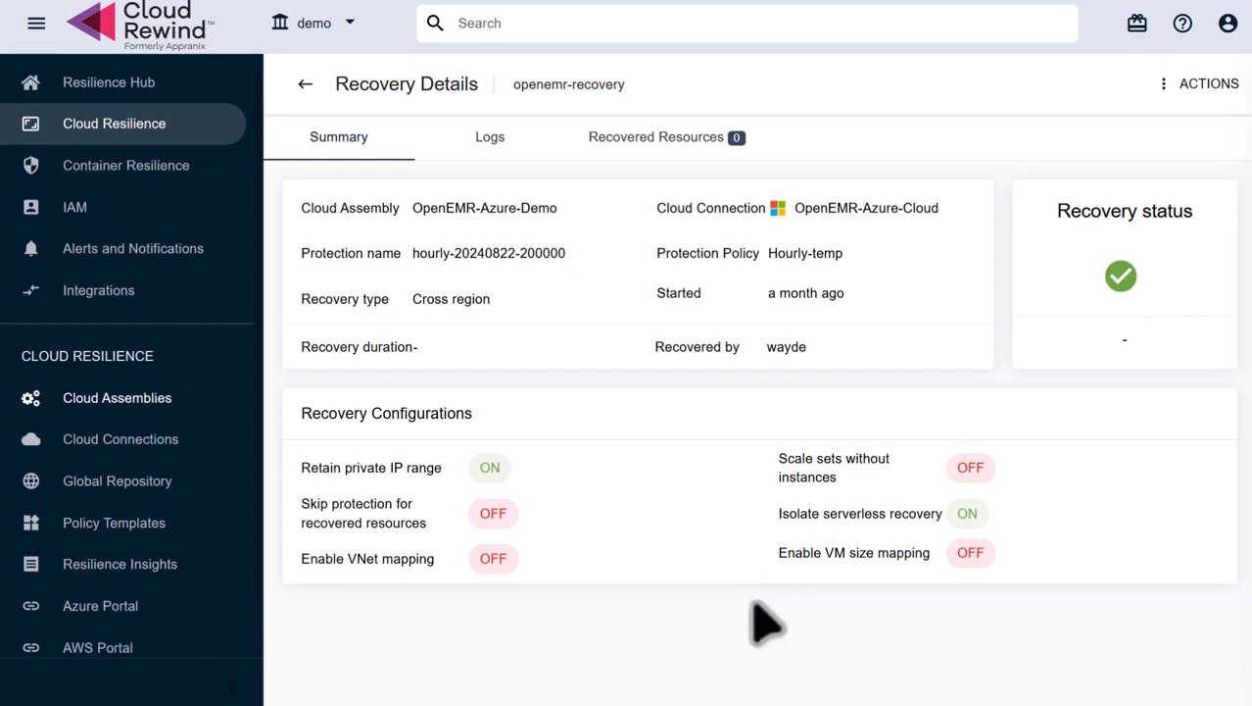